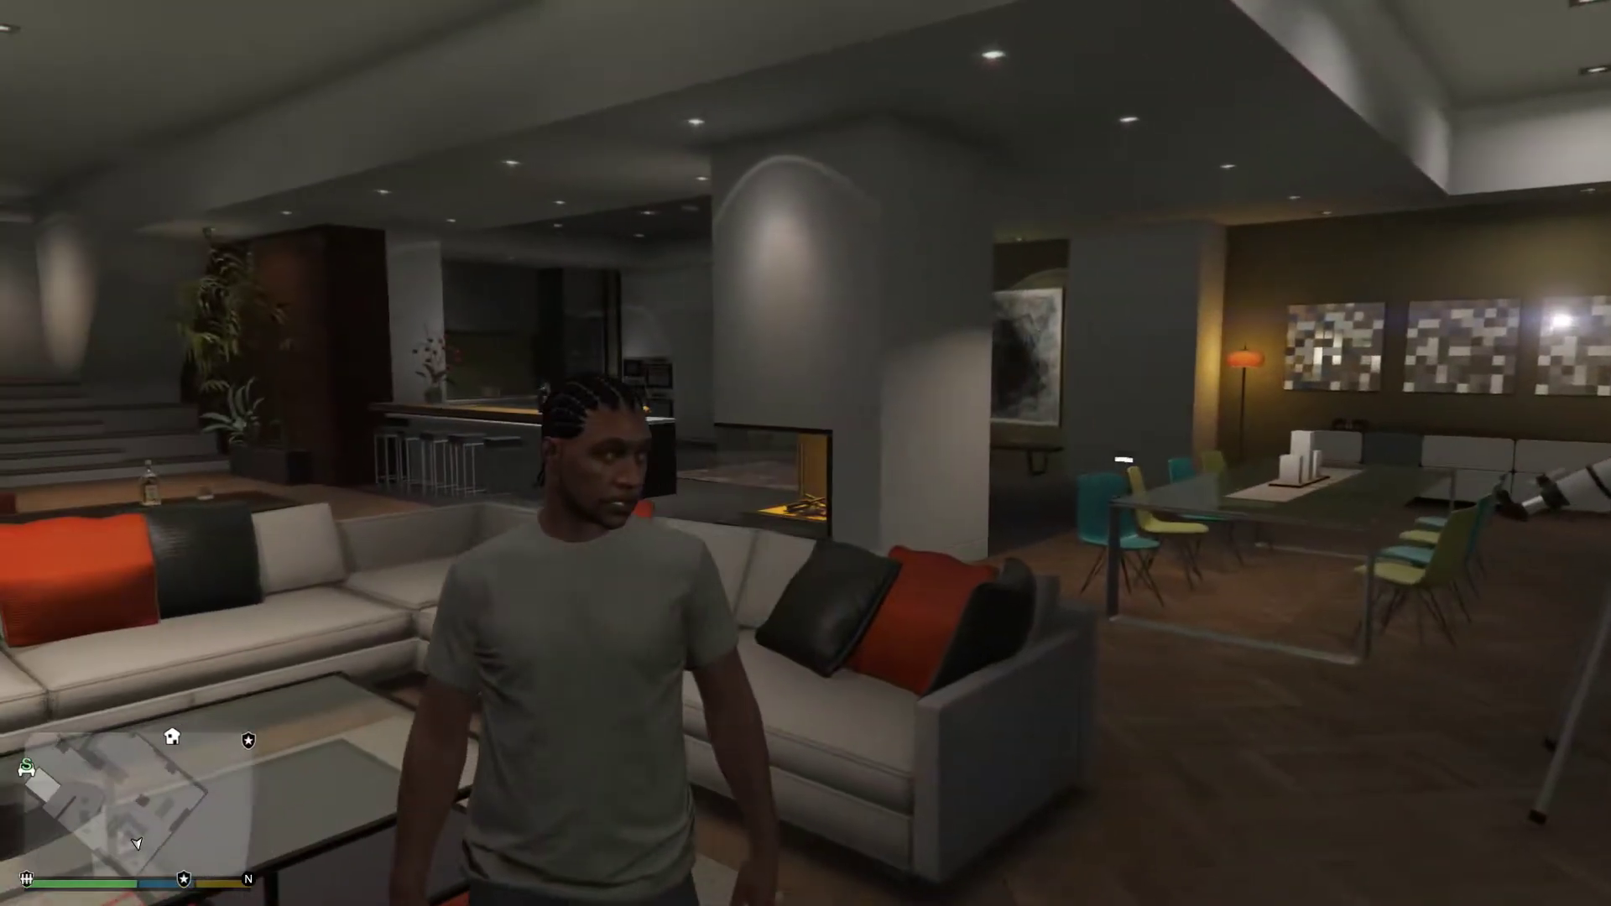
{"action": "mouse_move", "coordinate": [806, 453]}
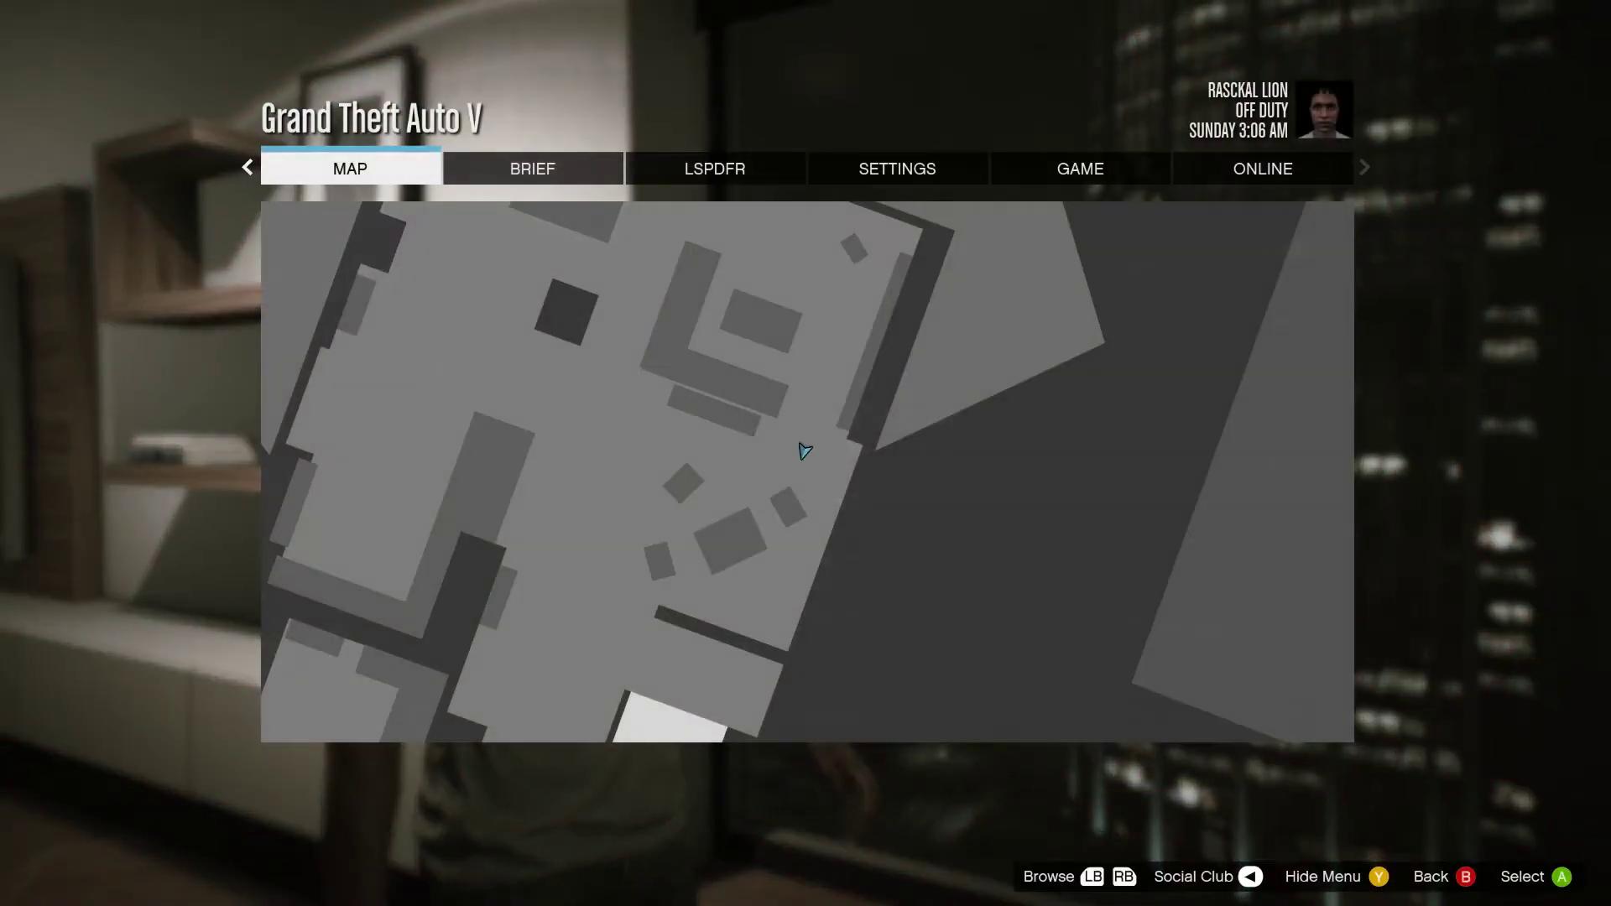
Step: Choose Exit Game and confirm exiting to the desktop
{"action": "left_click", "coordinate": [1365, 166]}
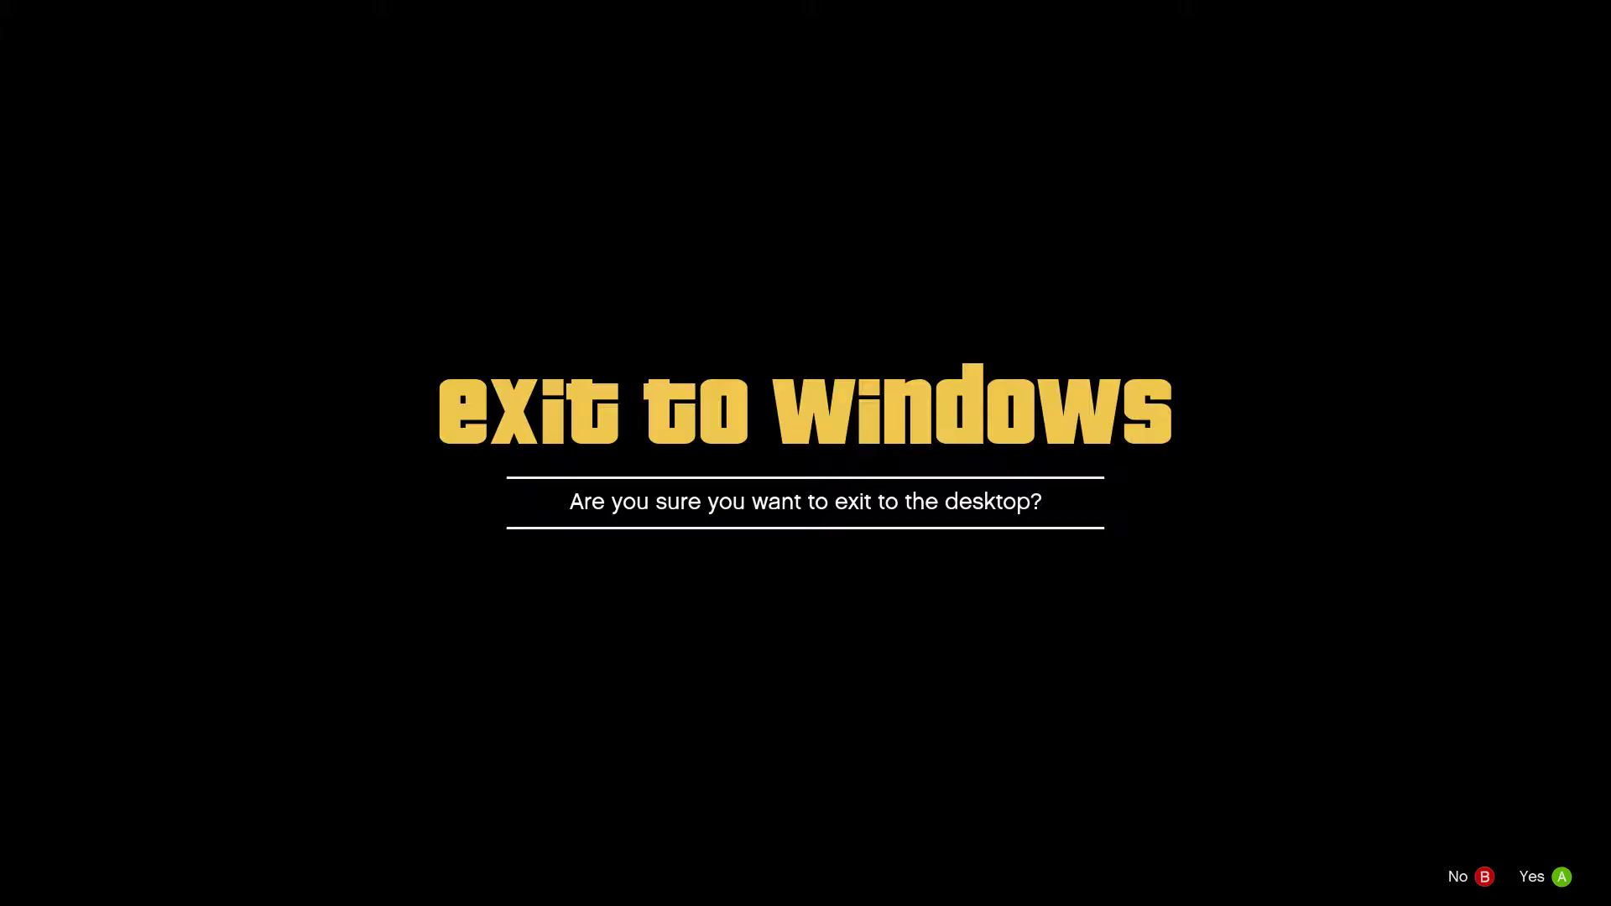
{"action": "left_click", "coordinate": [1531, 876]}
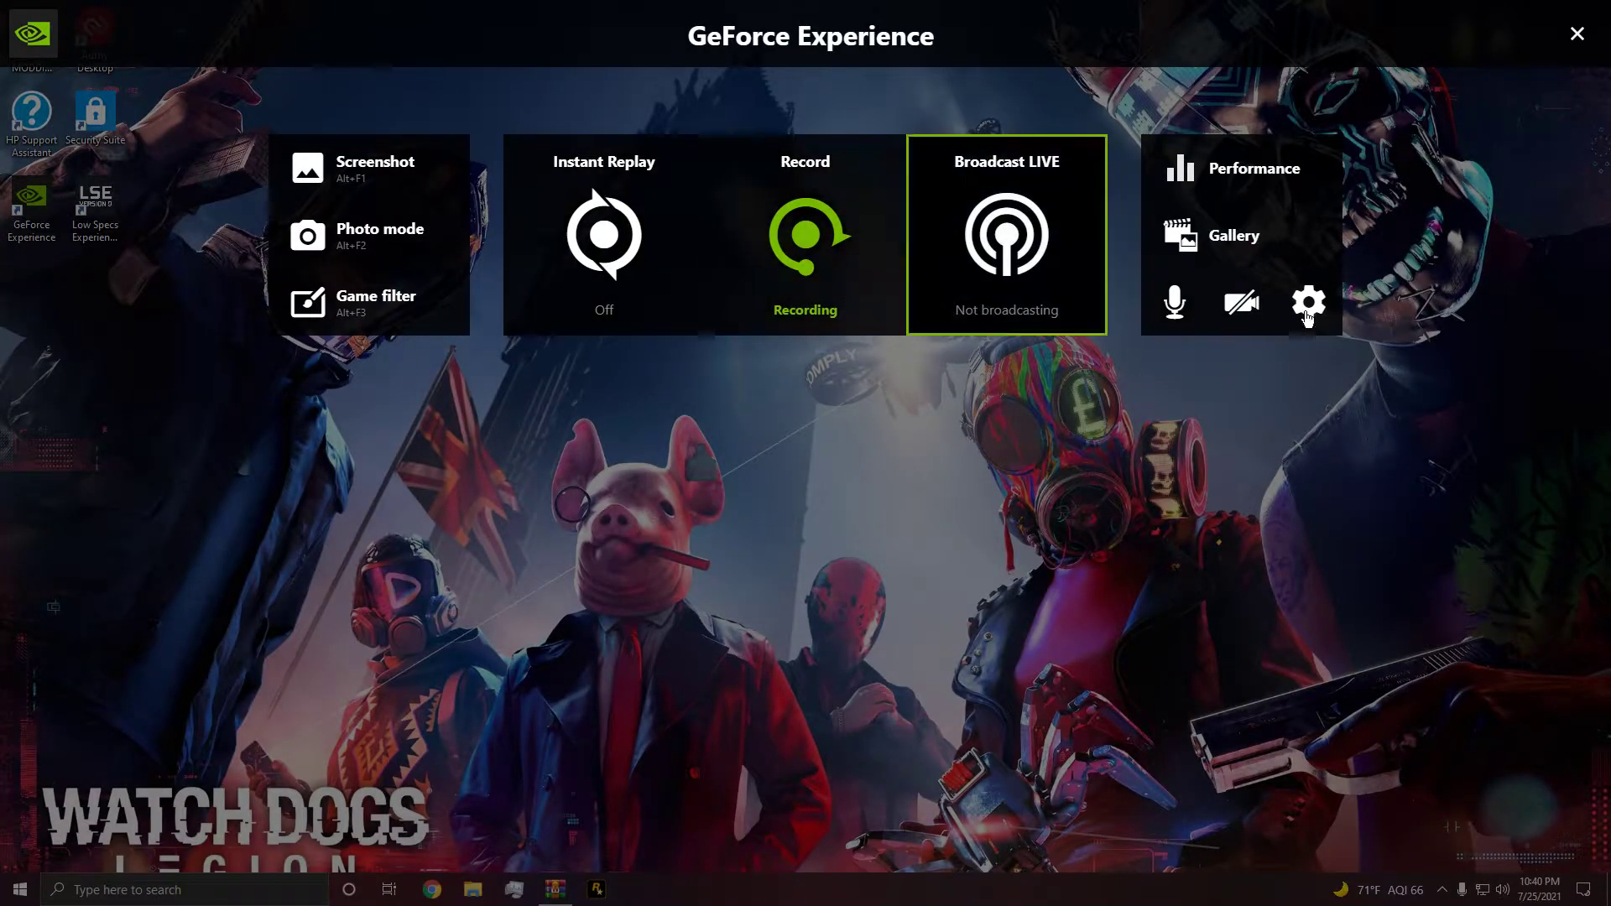
Step: Check the overlay's settings panel briefly, then close the GeForce Experience overlay
{"action": "left_click", "coordinate": [1309, 303]}
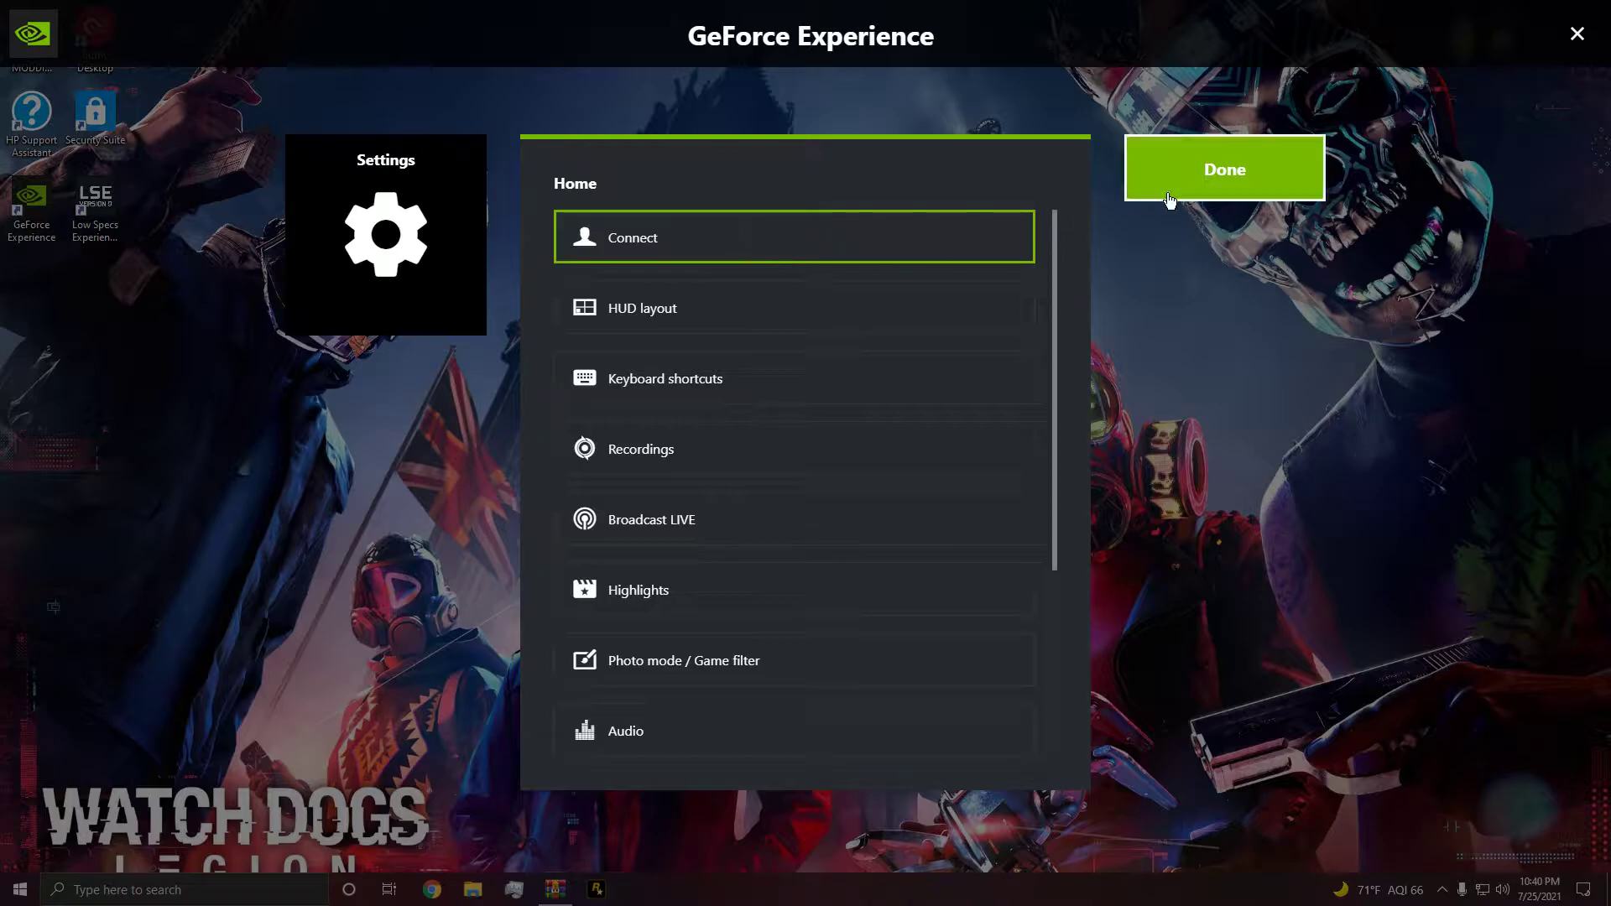
{"action": "left_click", "coordinate": [1226, 168]}
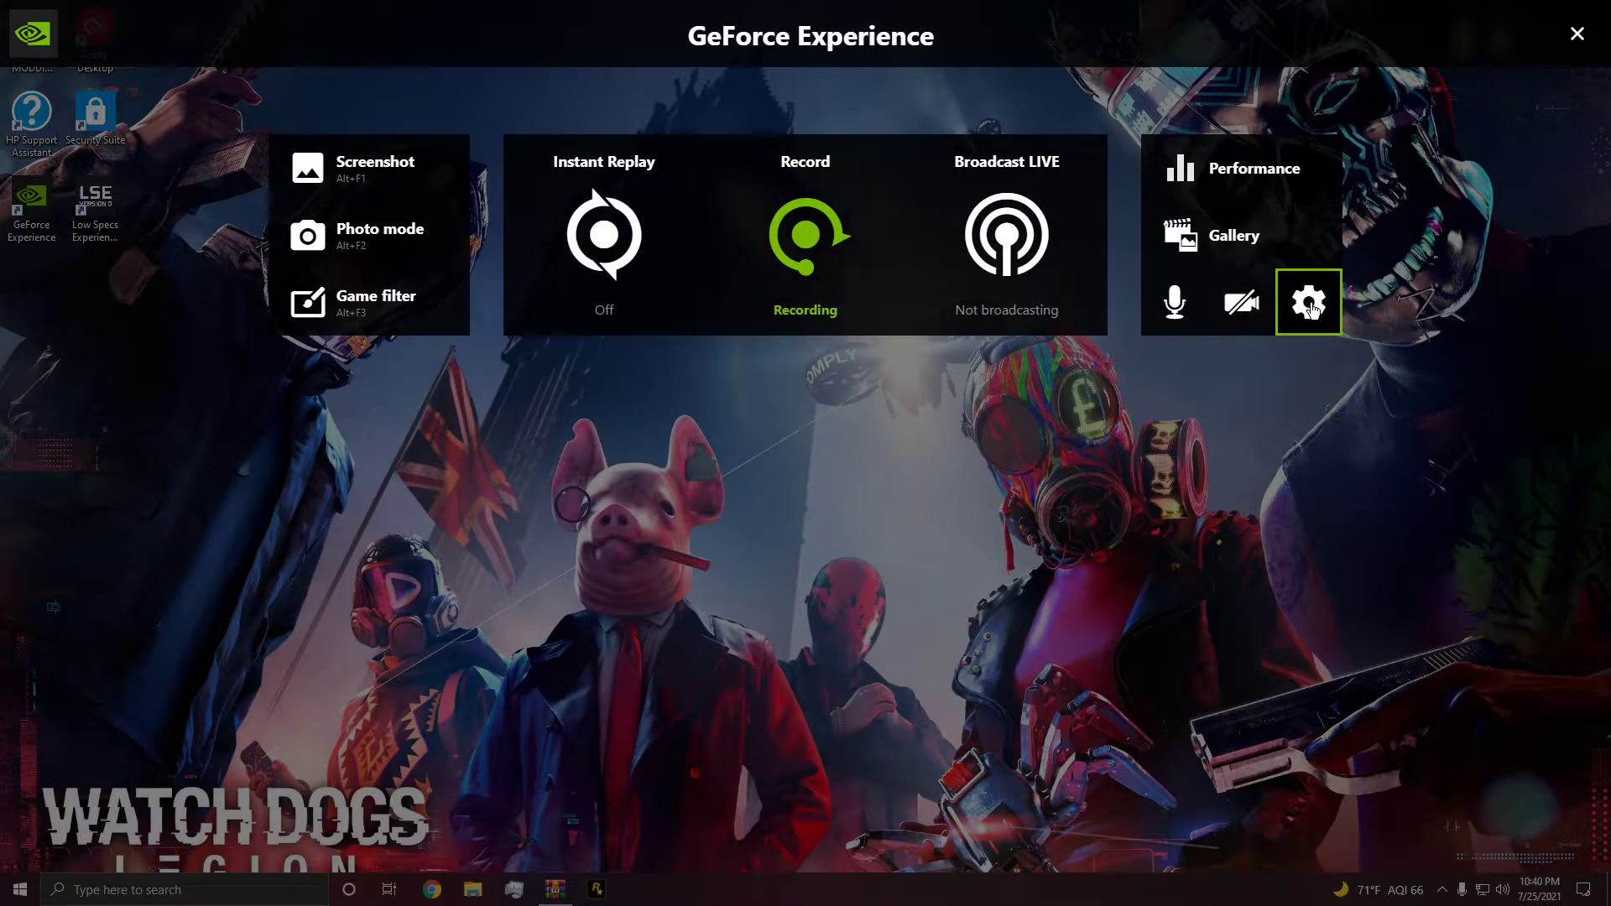
{"action": "left_click", "coordinate": [1310, 302]}
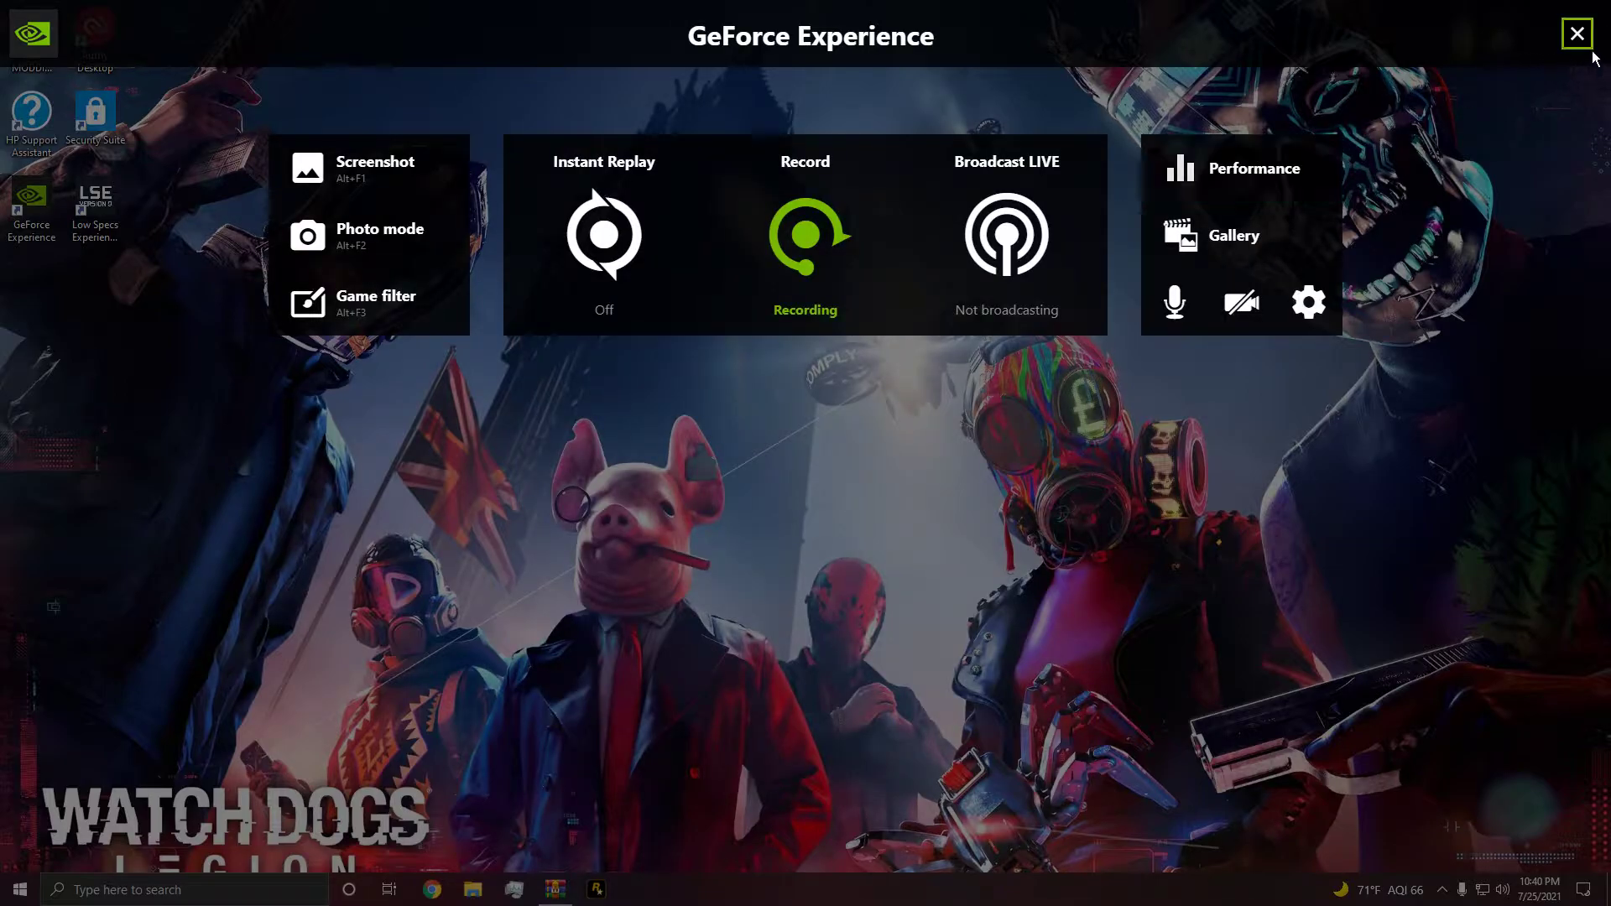
{"action": "left_click", "coordinate": [1577, 34]}
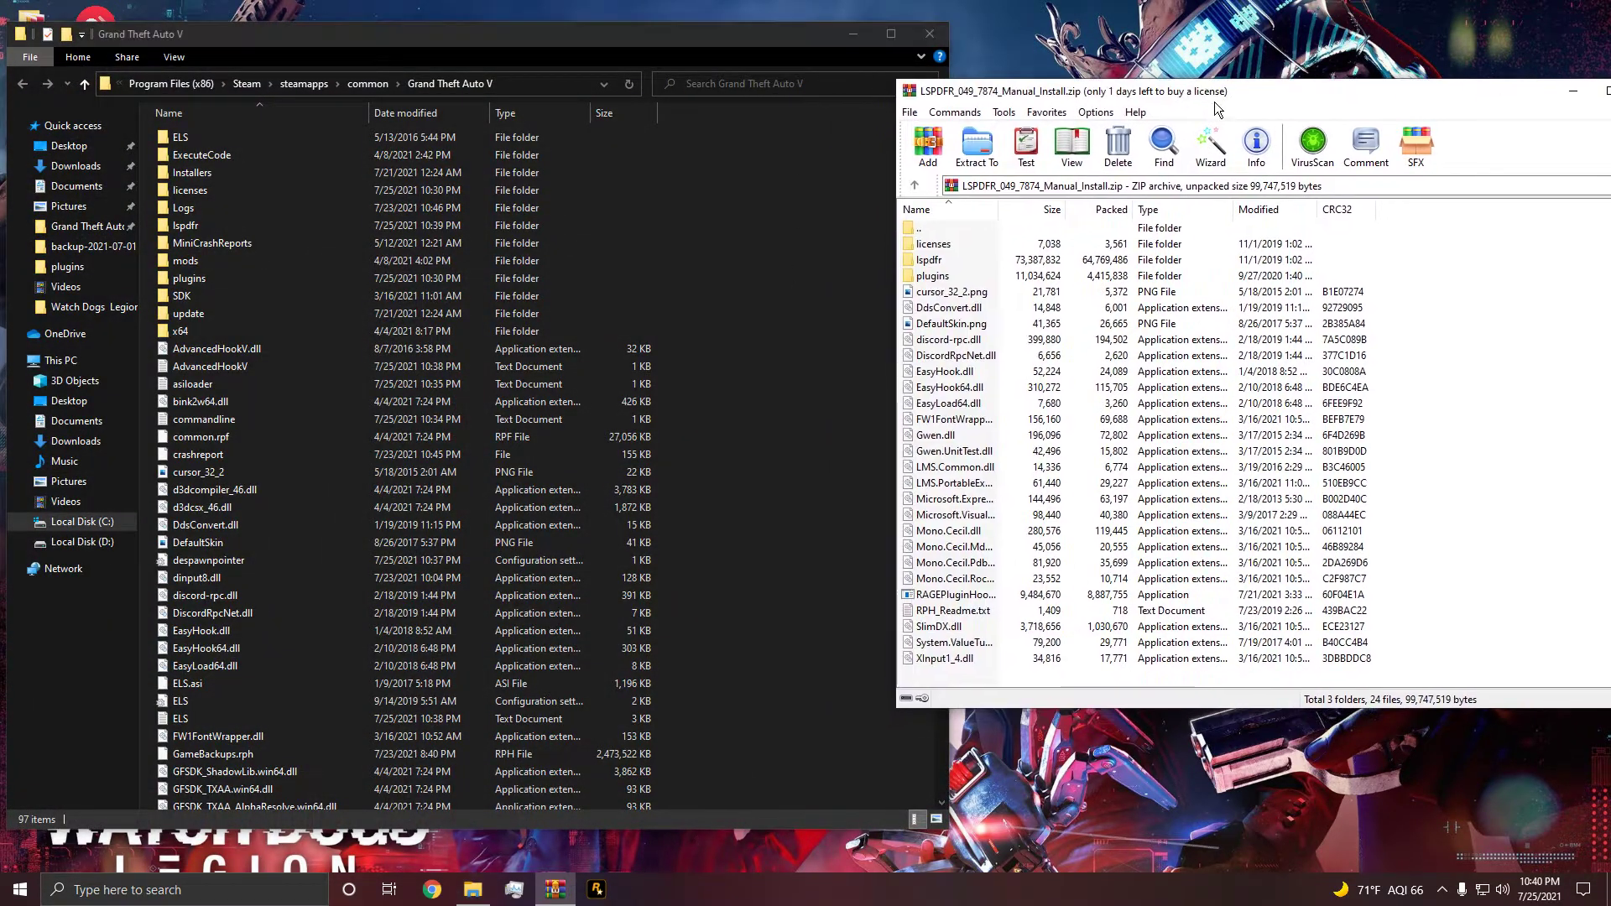
Step: Select every folder and file in the LSPDFR archive for transfer into the game folder
{"action": "key", "text": "ctrl+a"}
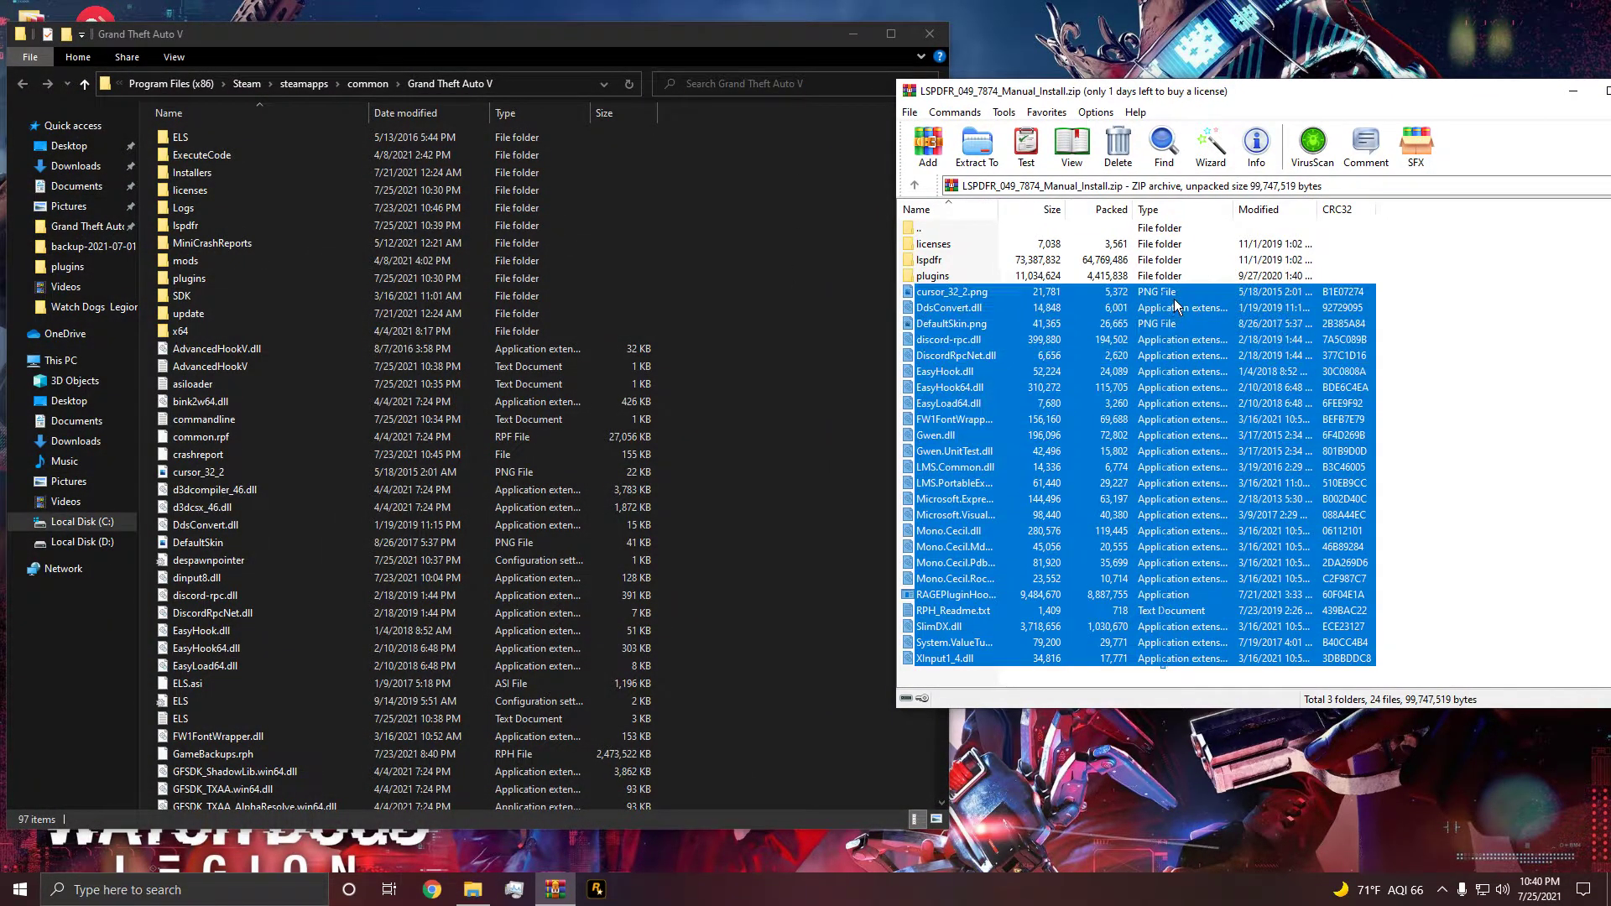
{"action": "key", "text": "ctrl+a"}
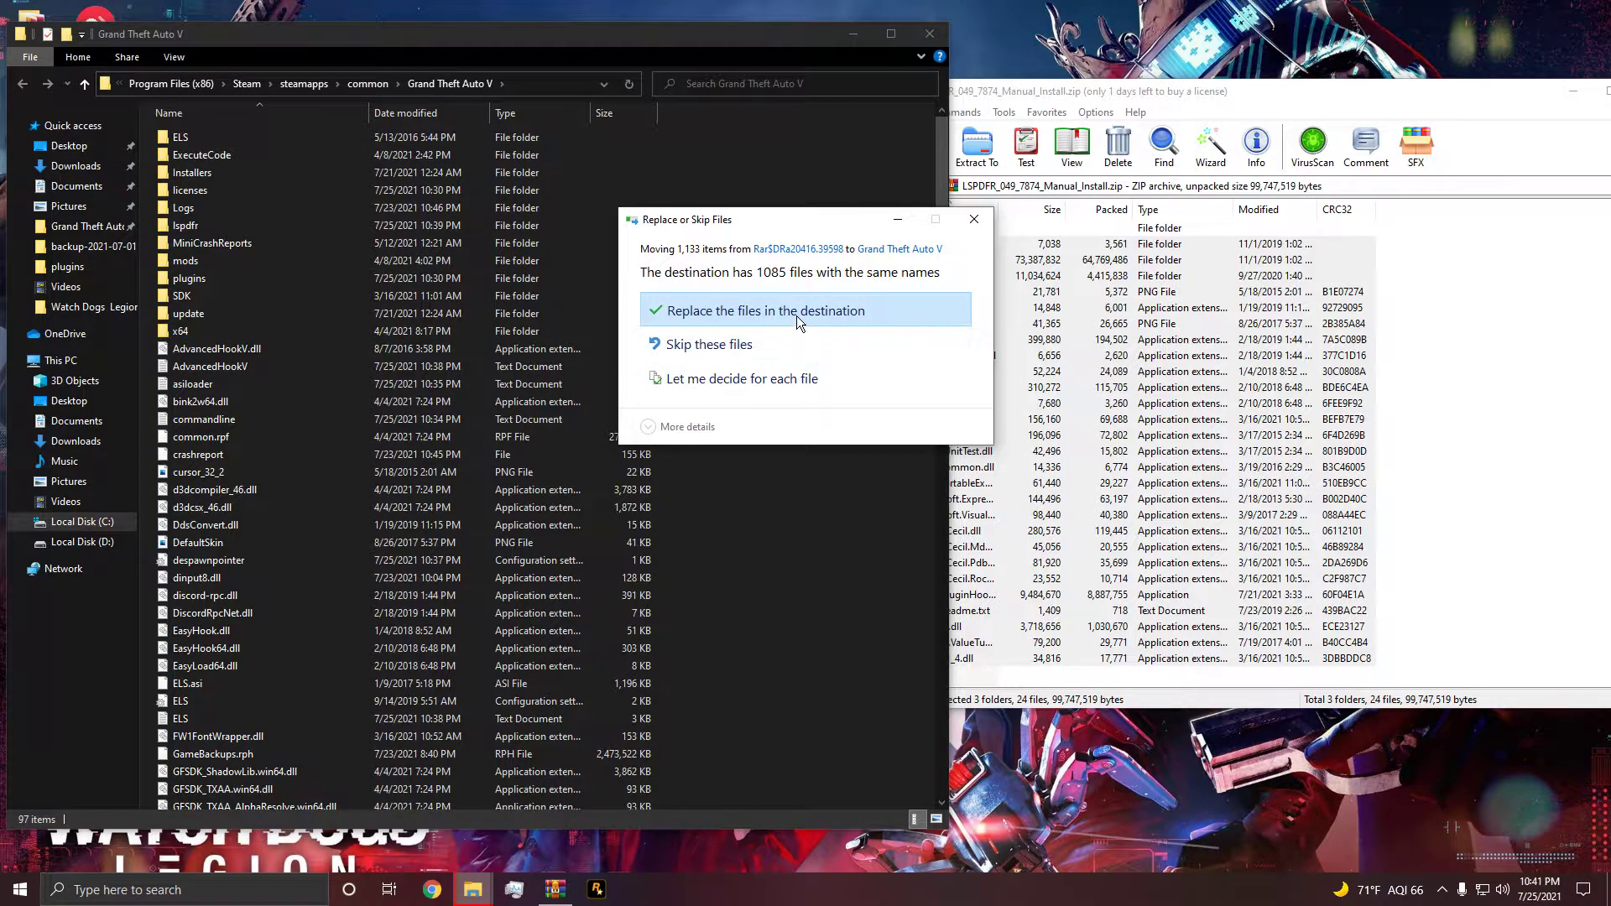
Step: Replace the existing game files in the destination with the LSPDFR versions
{"action": "left_click", "coordinate": [787, 311]}
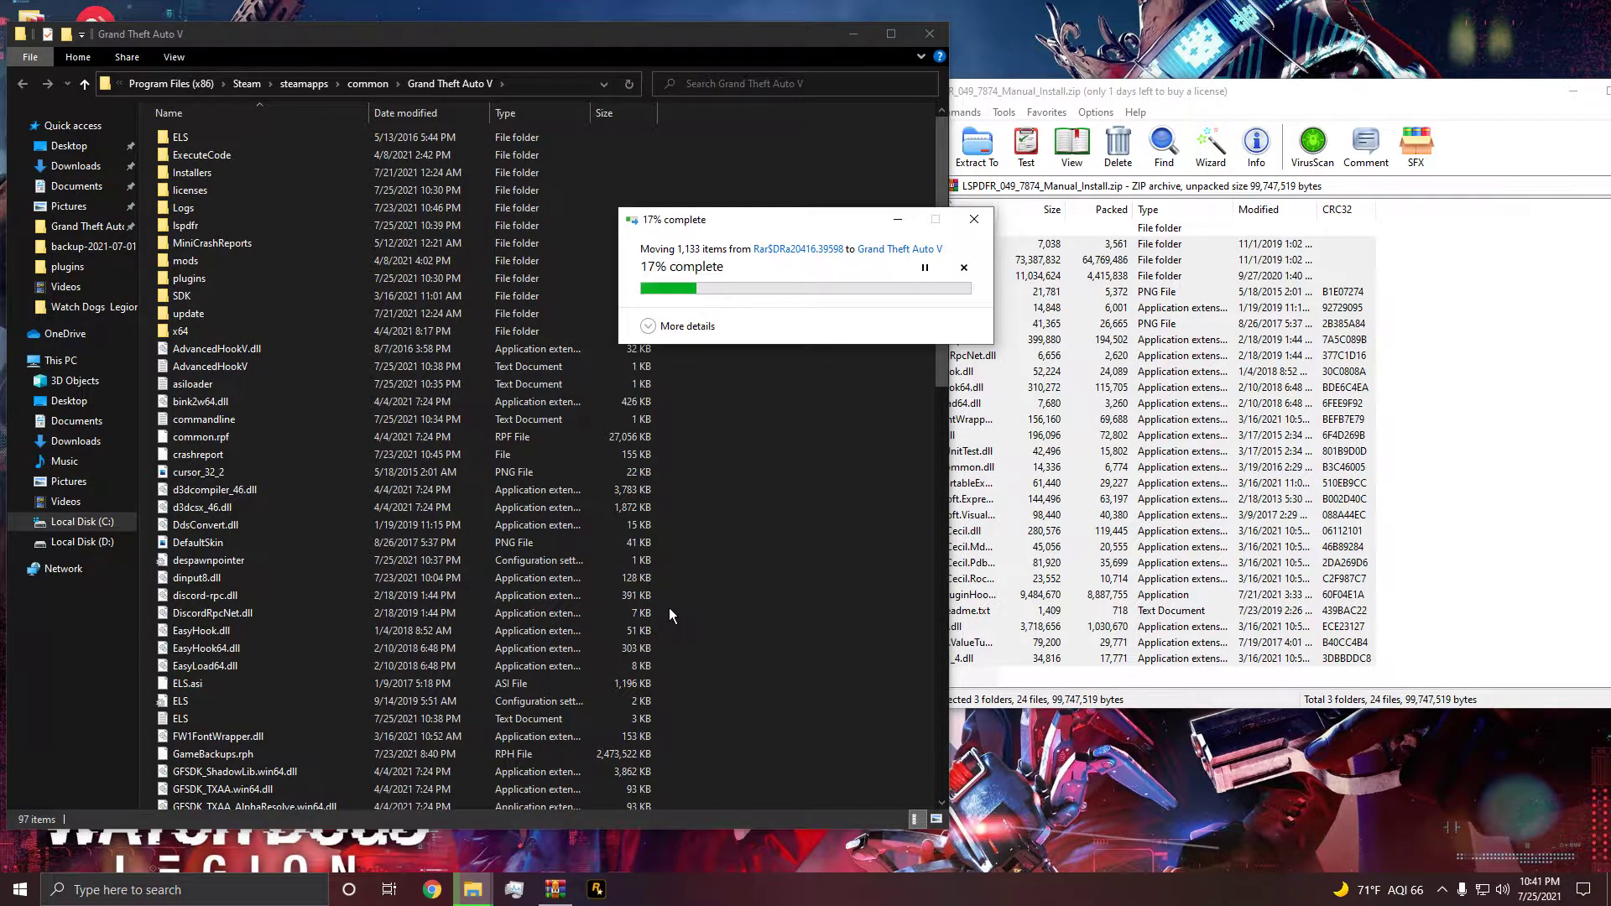
{"action": "mouse_move", "coordinate": [767, 537]}
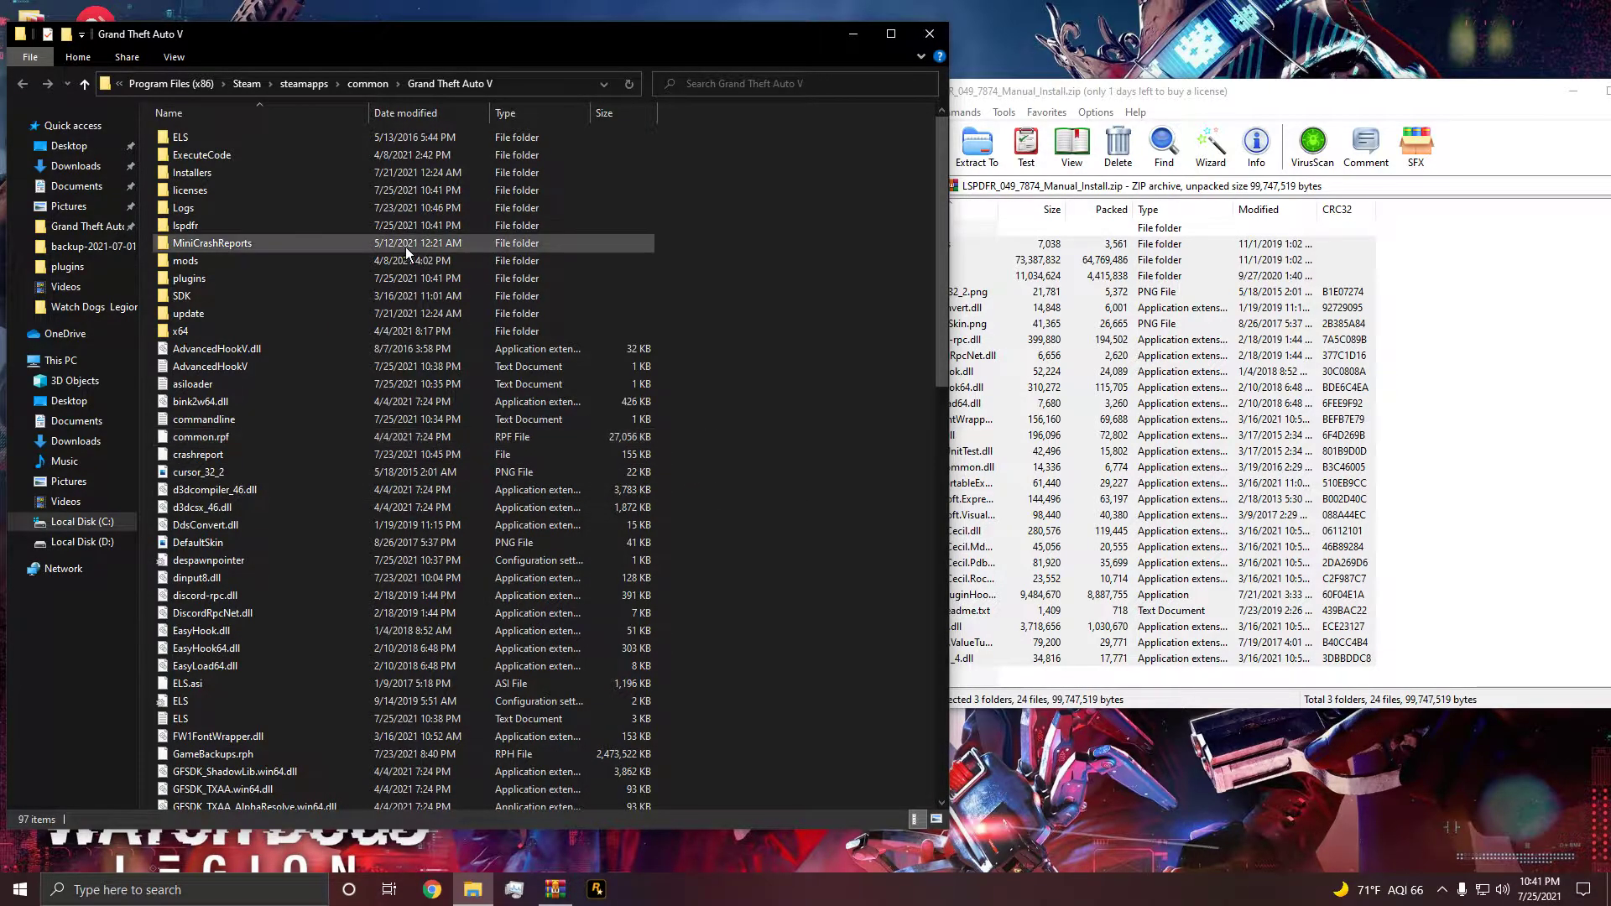
Step: Launch the LSPDFR Configurator from the lspdfr folder and advance past the welcome page
{"action": "double_click", "coordinate": [184, 225]}
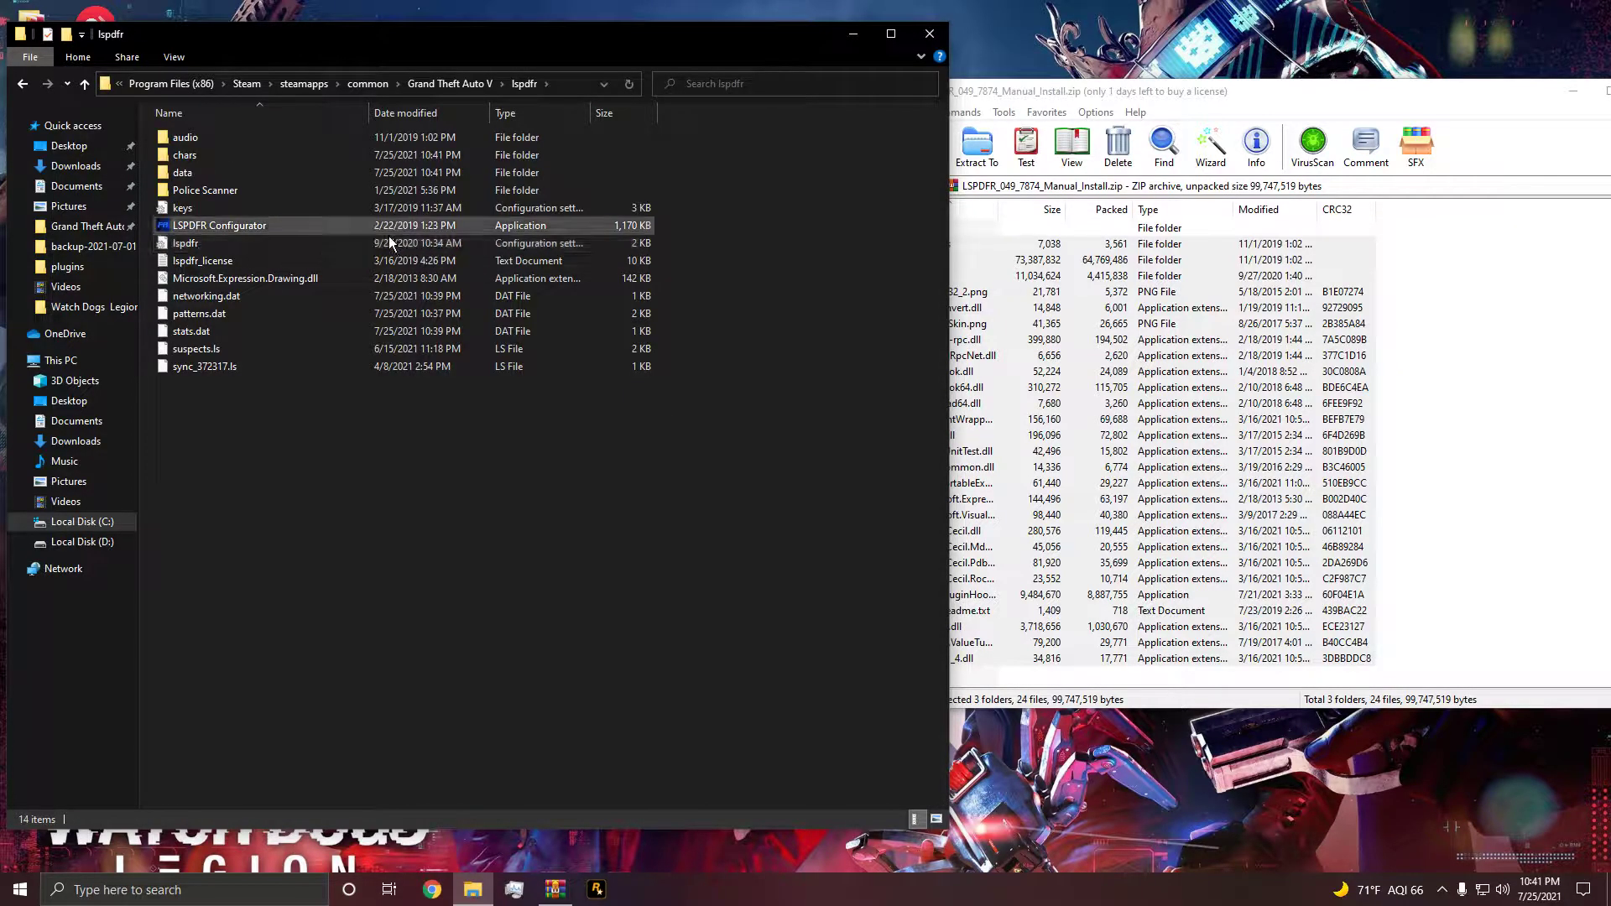
{"action": "double_click", "coordinate": [222, 225]}
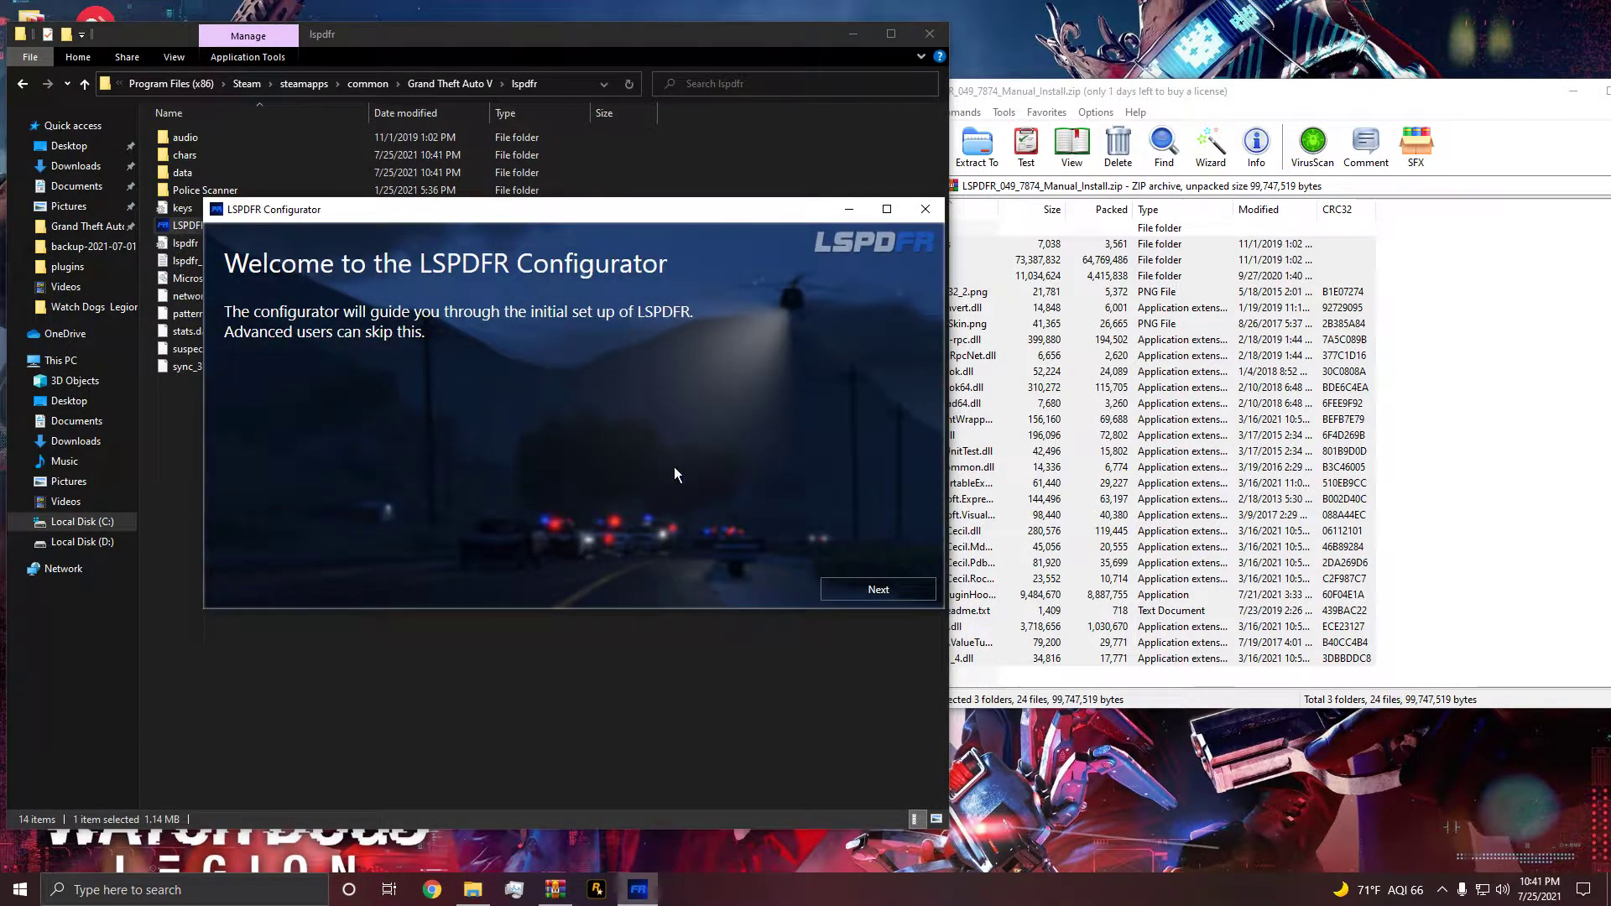
{"action": "mouse_move", "coordinate": [880, 601]}
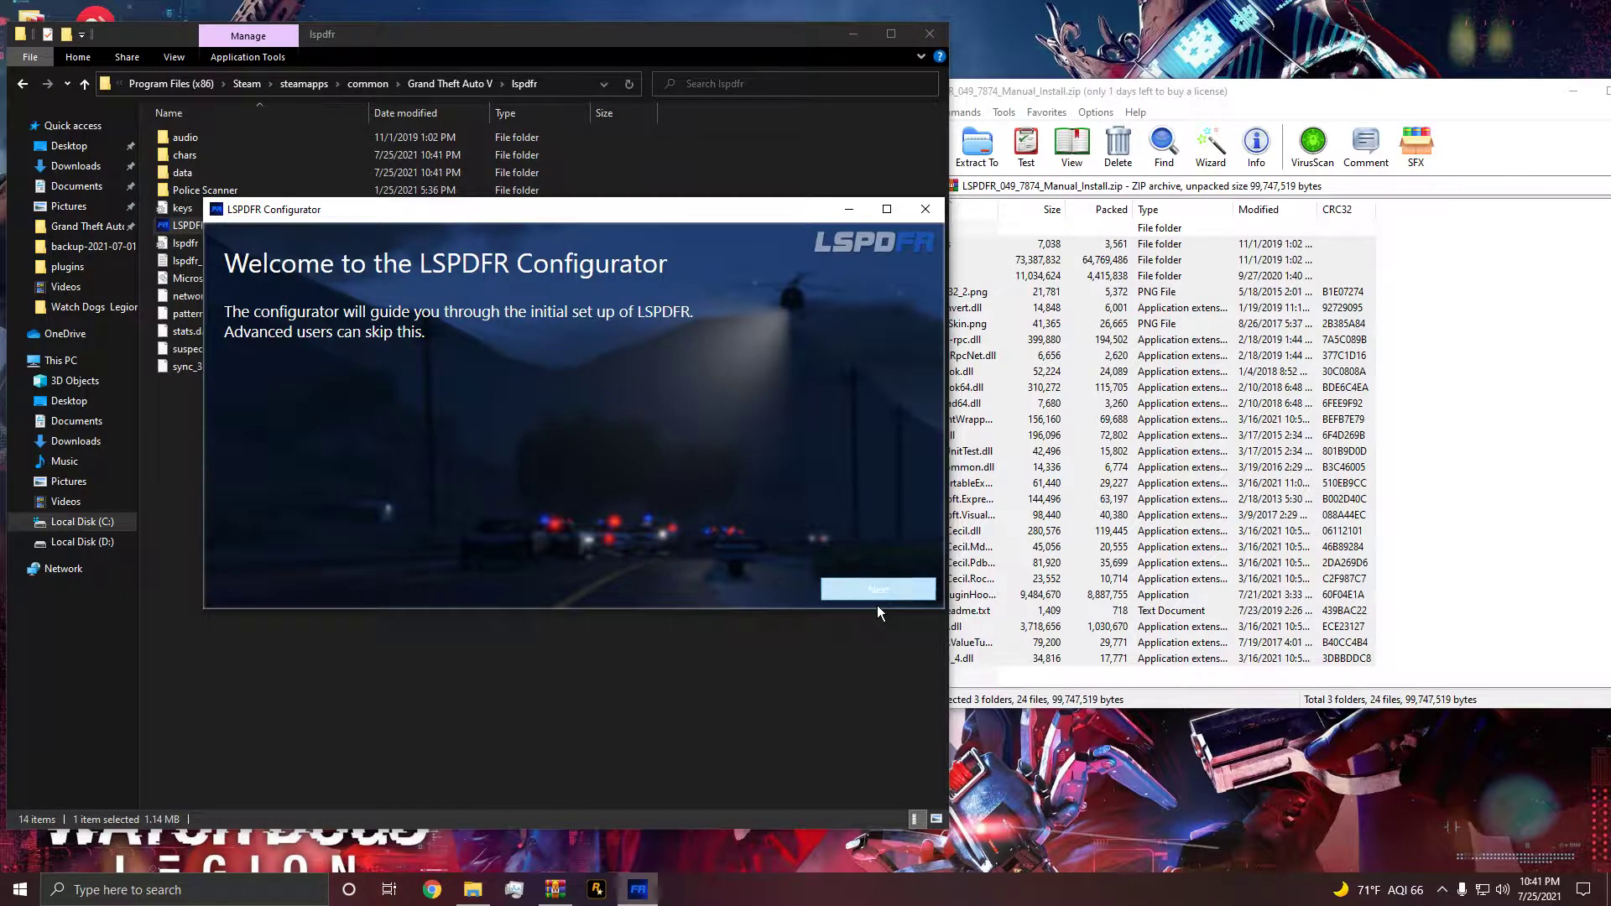
{"action": "left_click", "coordinate": [880, 589]}
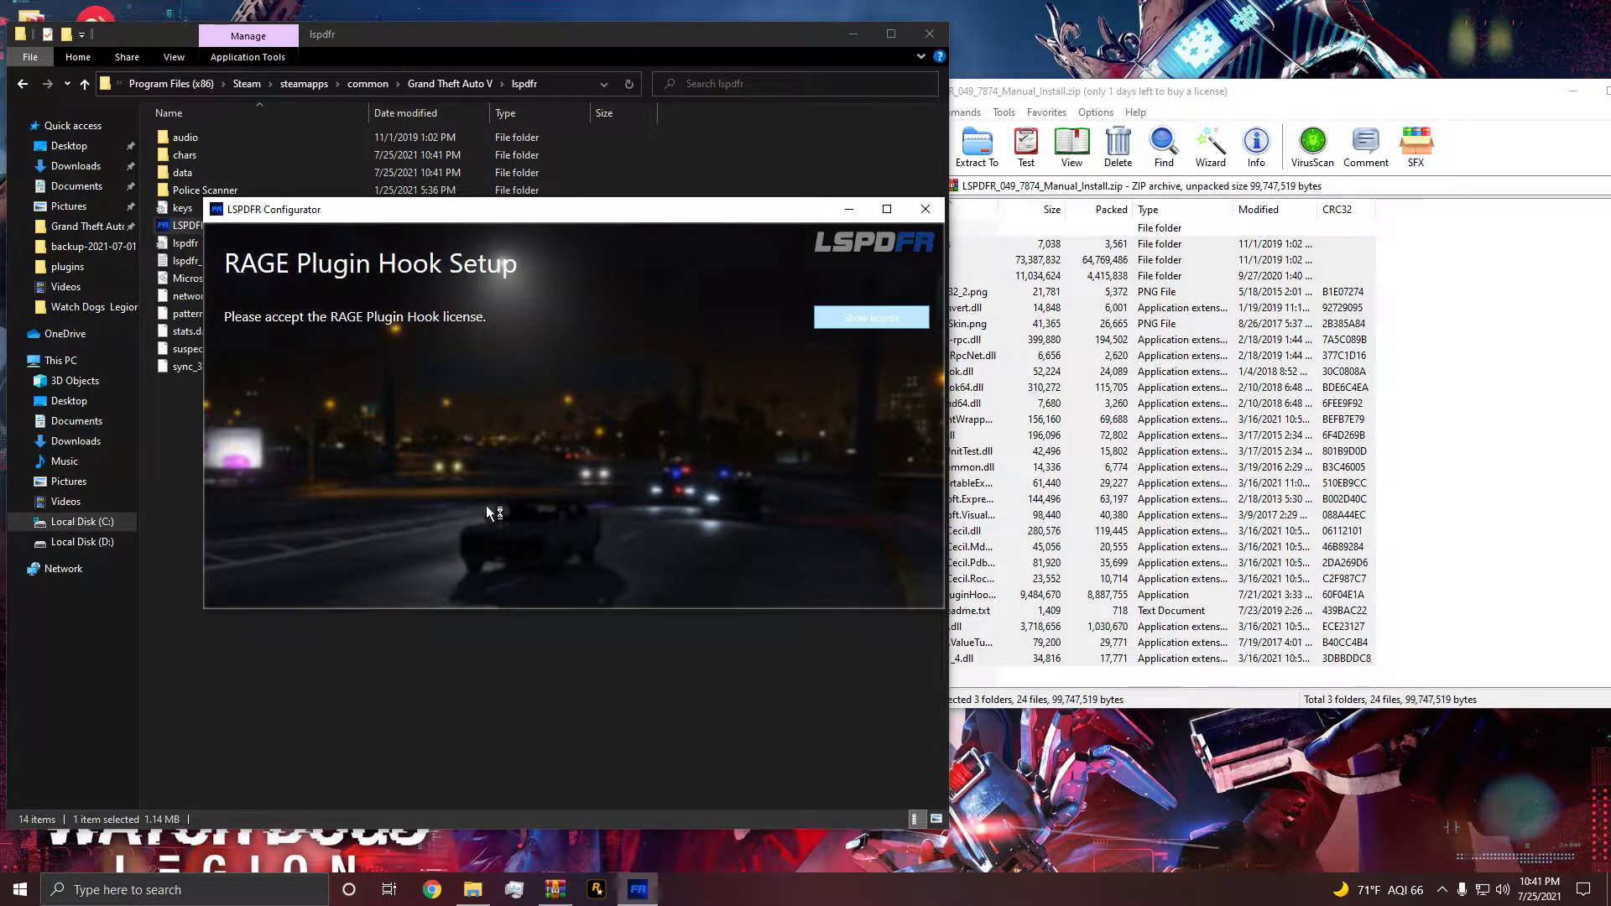
{"action": "mouse_move", "coordinate": [735, 446]}
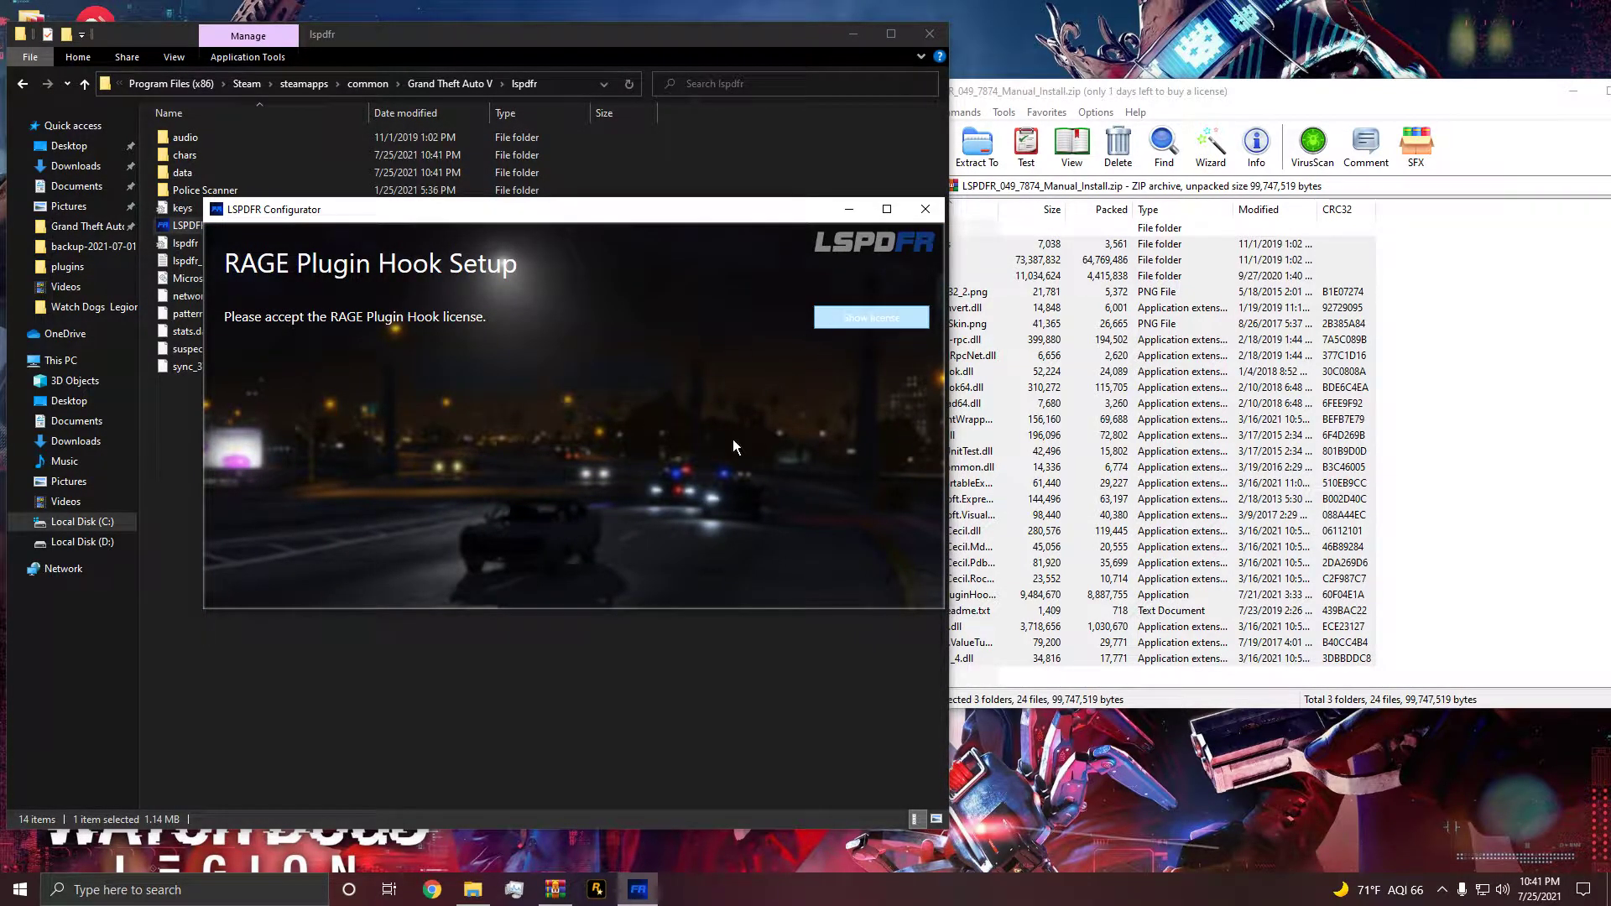
Step: Accept the RAGE Plugin Hook license disclaimer and apply the recommended plugin settings
{"action": "left_click", "coordinate": [871, 317]}
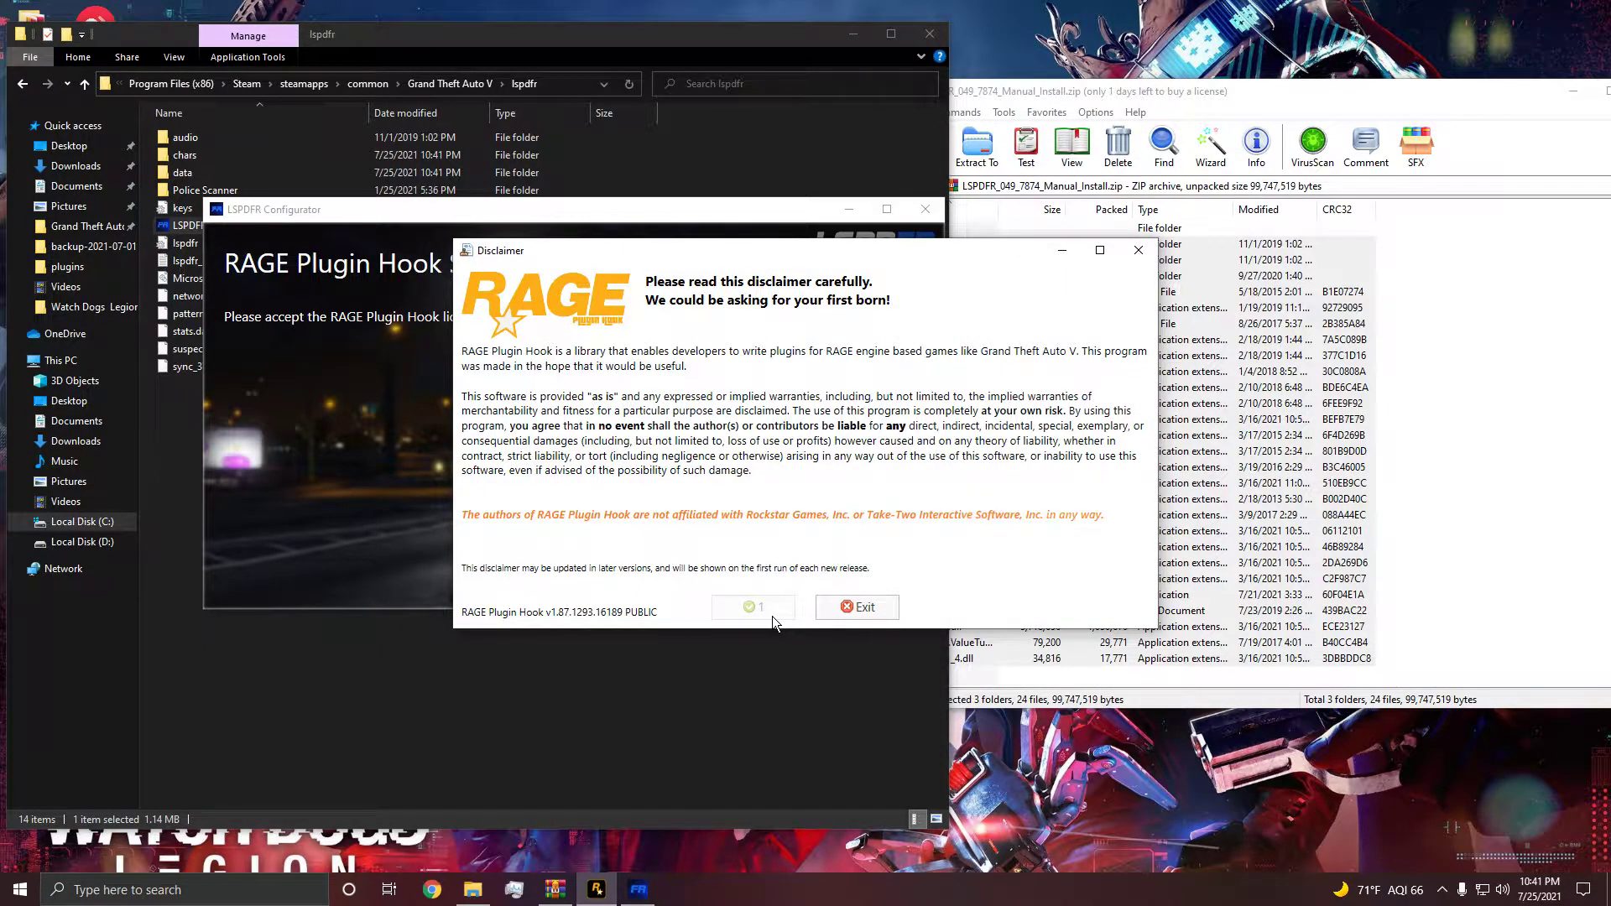
{"action": "left_click", "coordinate": [752, 608]}
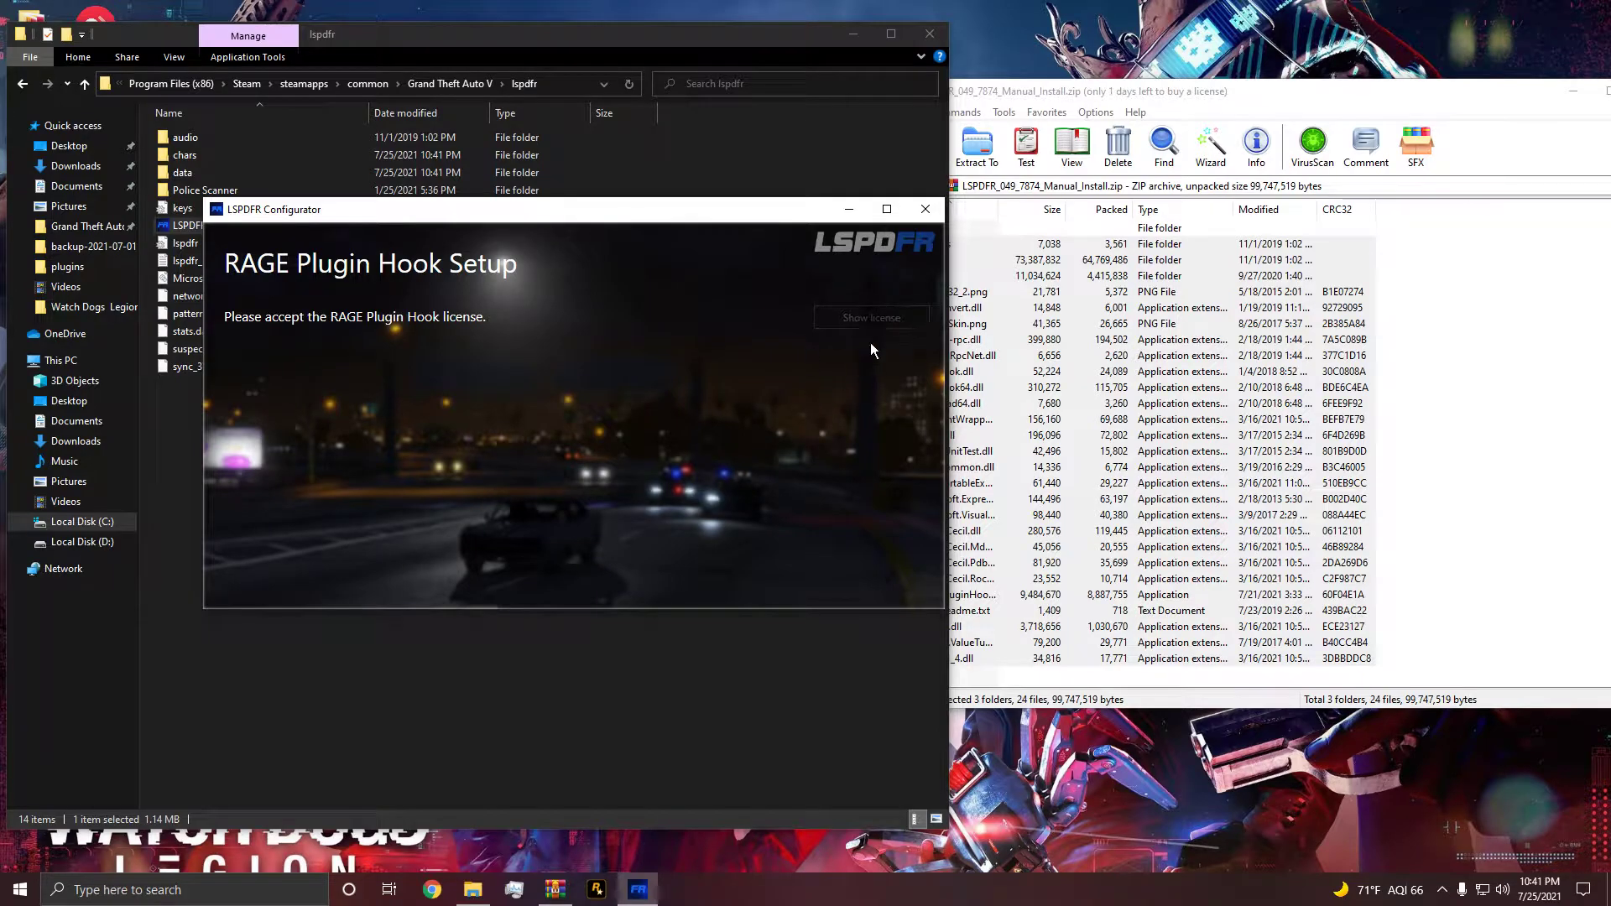
{"action": "left_click", "coordinate": [871, 317]}
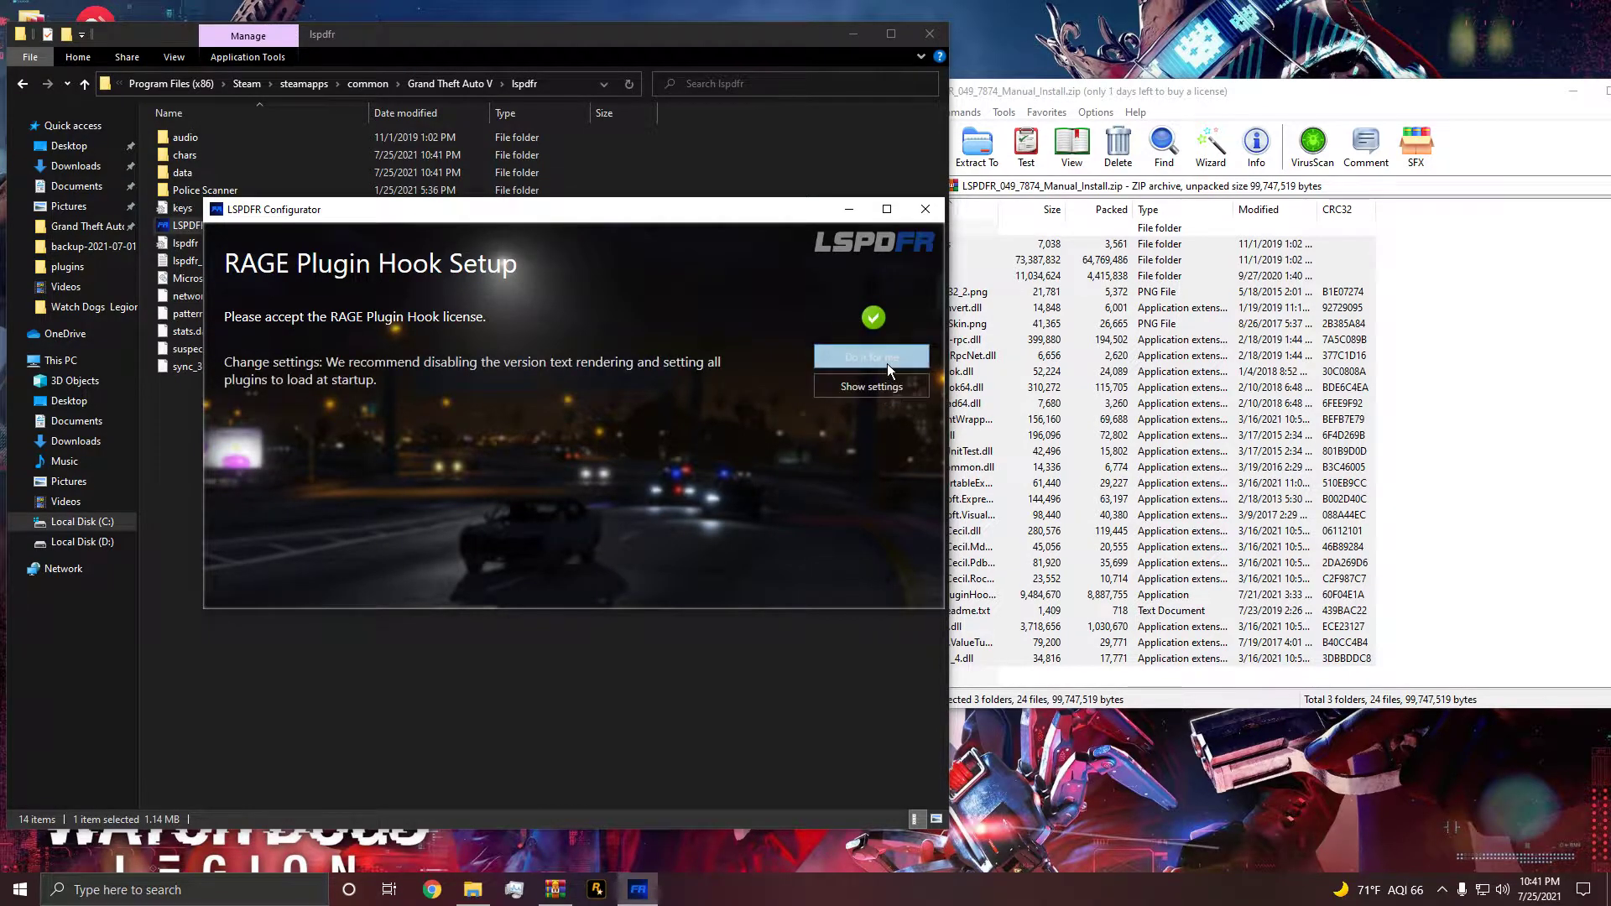
{"action": "left_click", "coordinate": [871, 356]}
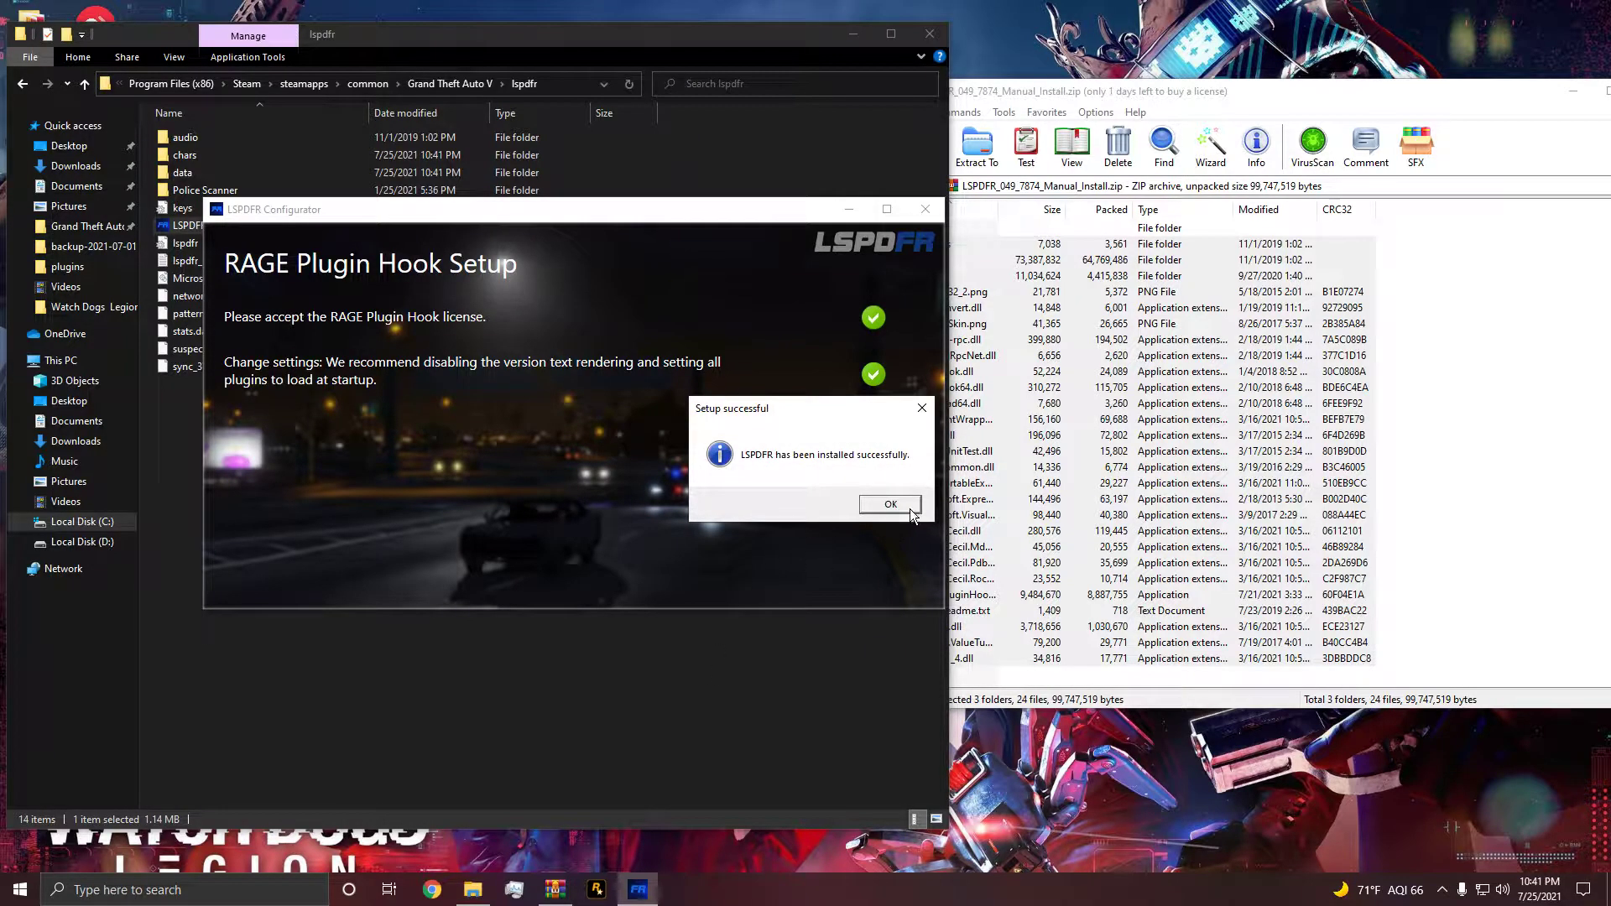
Step: Return to the Grand Theft Auto V folder and select the RAGEPluginHook application
{"action": "left_click", "coordinate": [890, 504]}
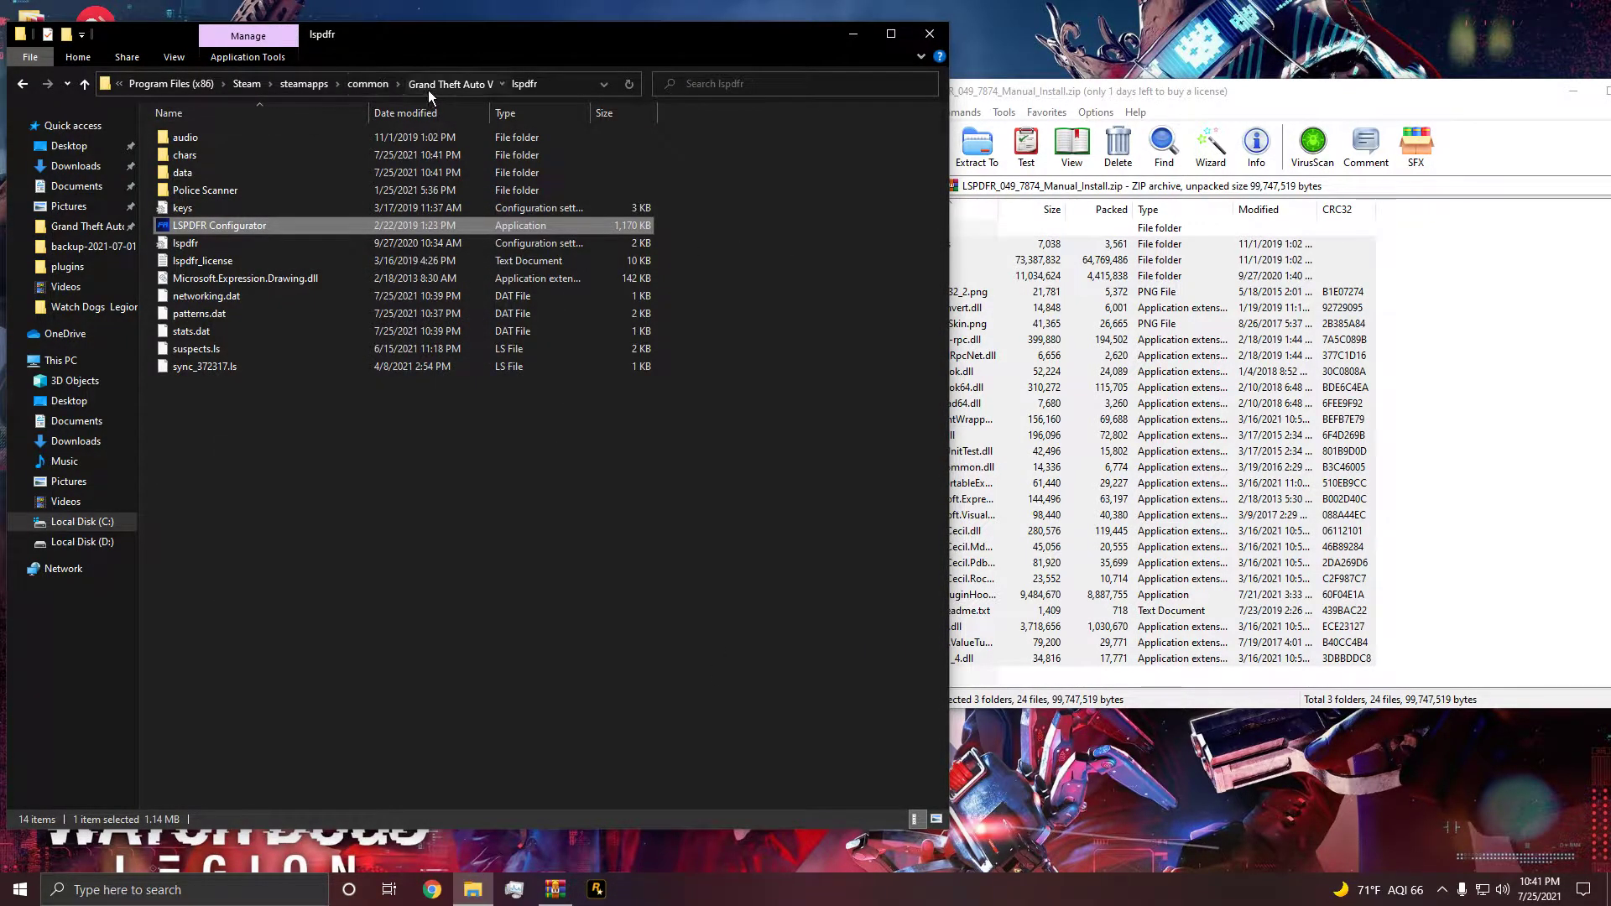
{"action": "left_click", "coordinate": [451, 84]}
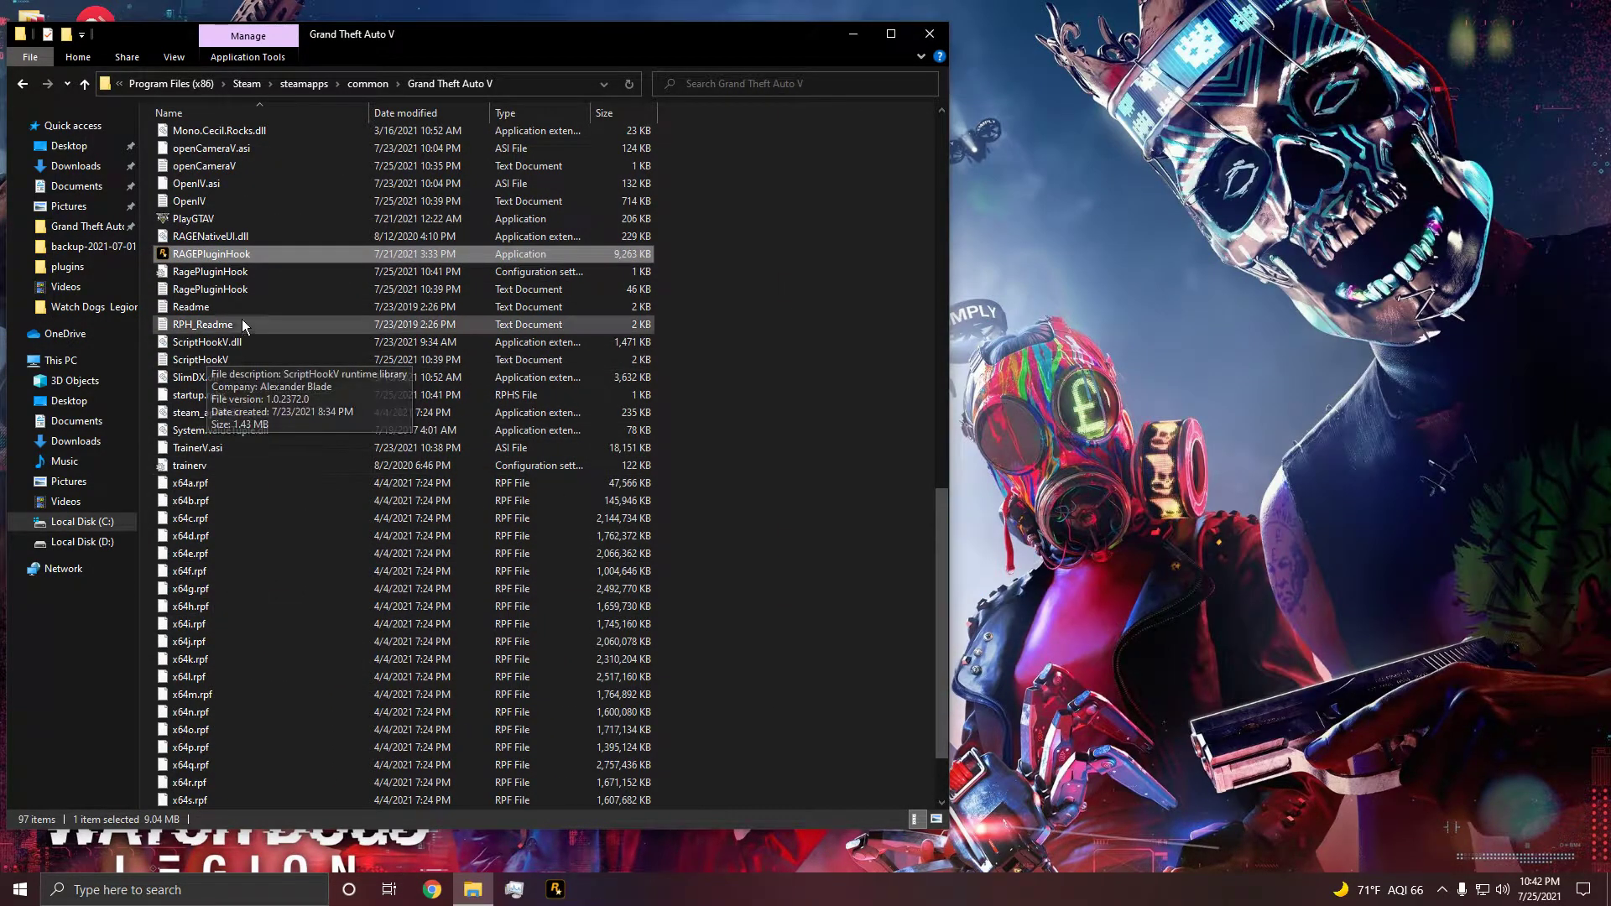
{"action": "mouse_move", "coordinate": [255, 272]}
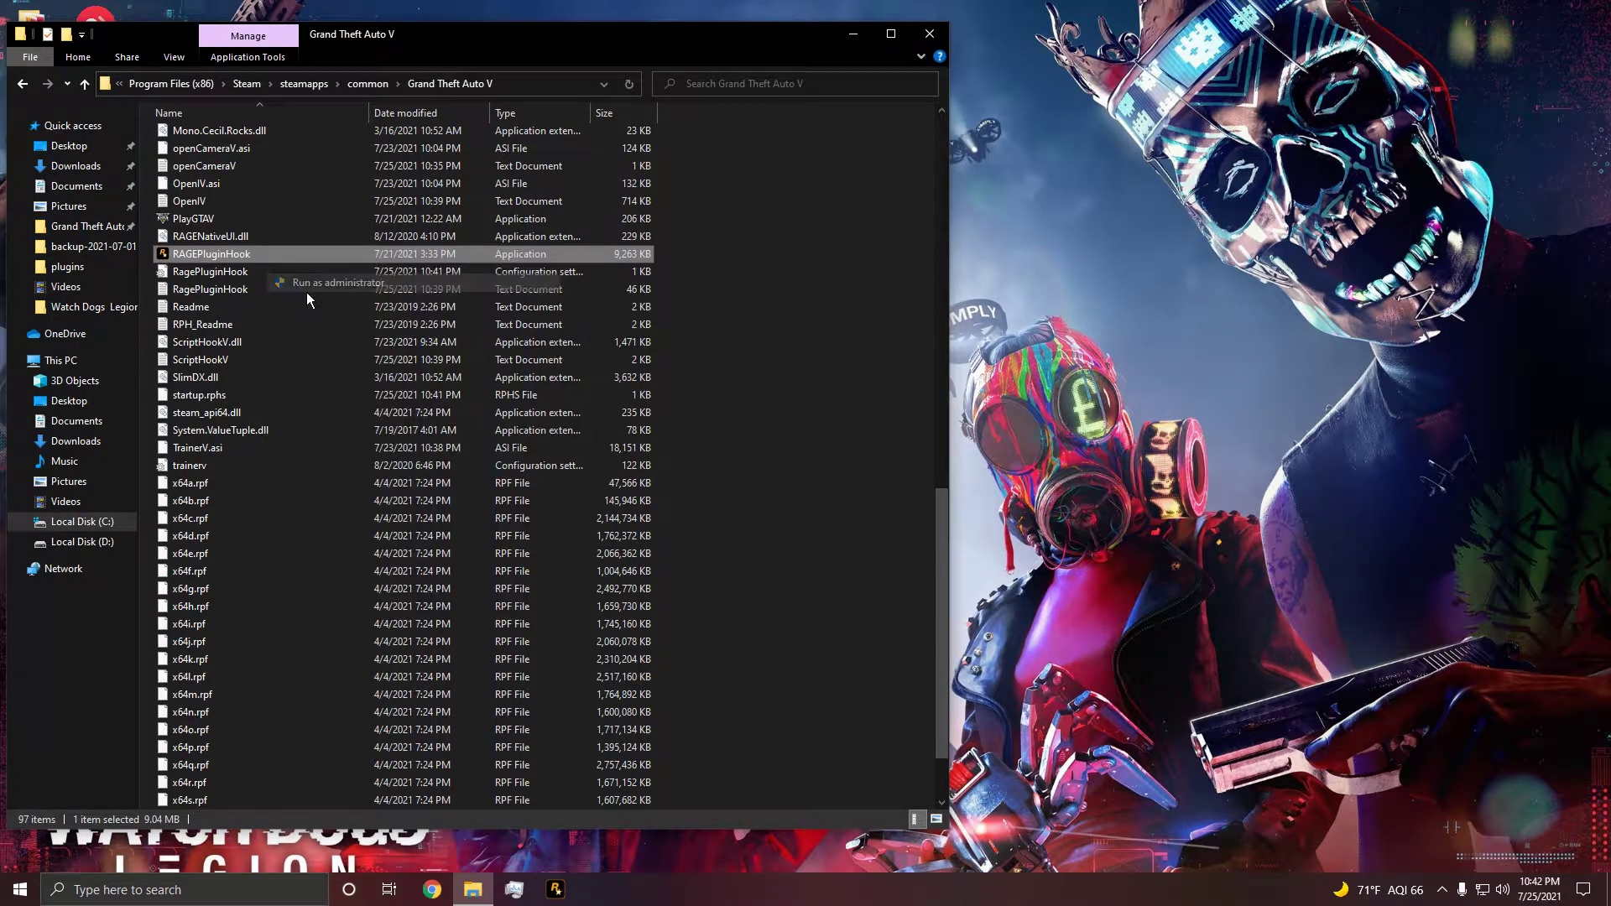
{"action": "mouse_move", "coordinate": [850, 24]}
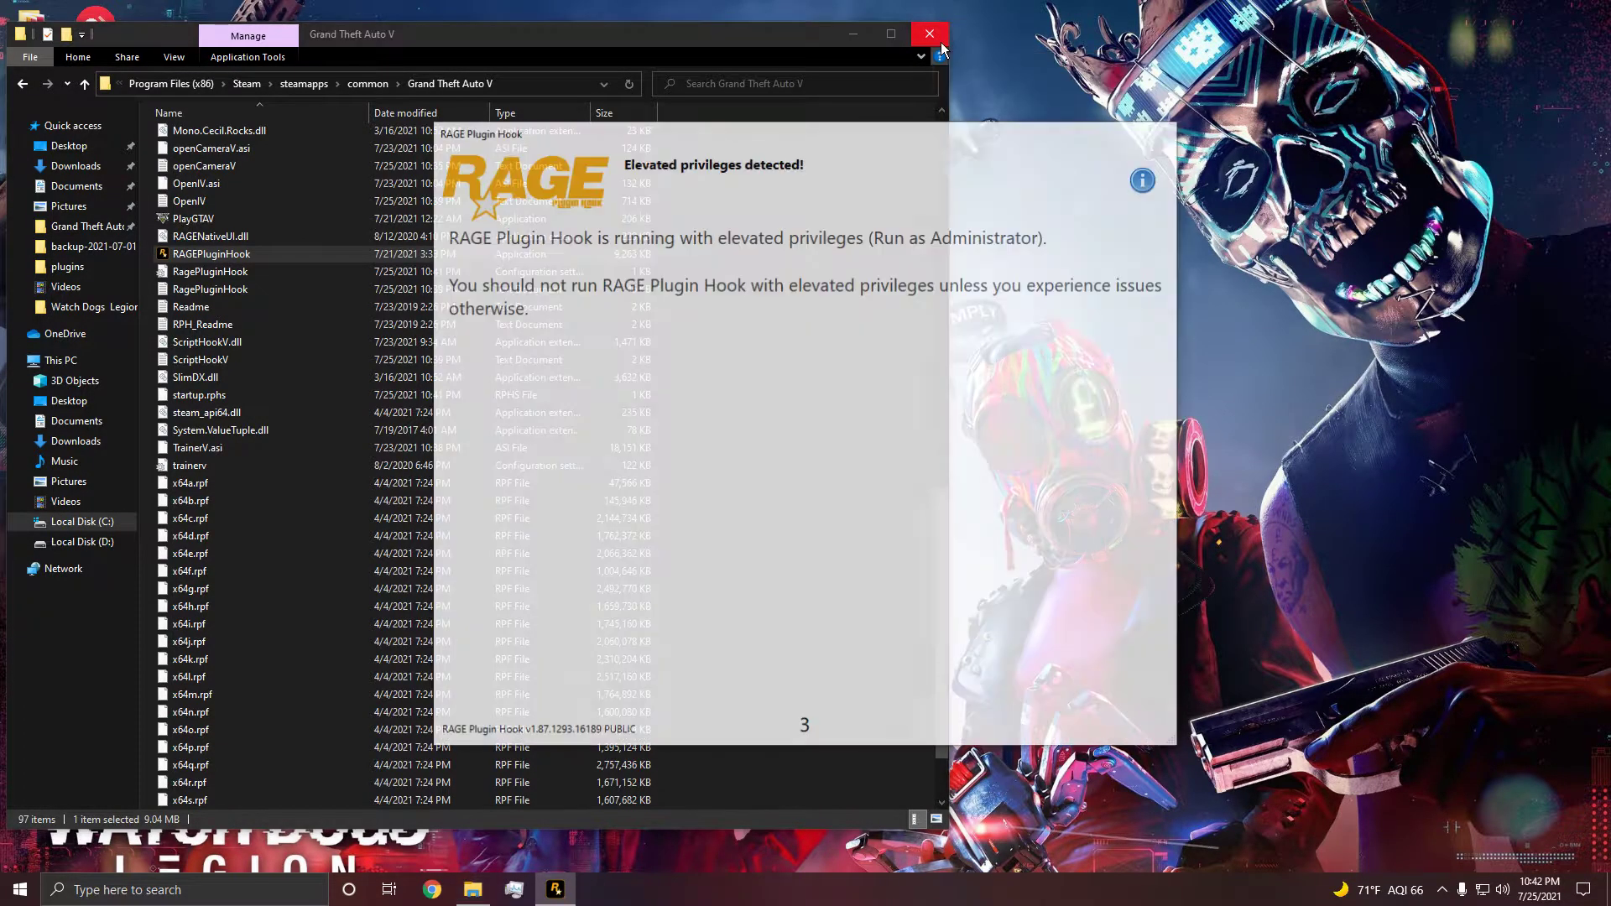
Step: Close the game folder window, dismiss the 'Already running!' warning and close the GeForce overlay
{"action": "left_click", "coordinate": [930, 33]}
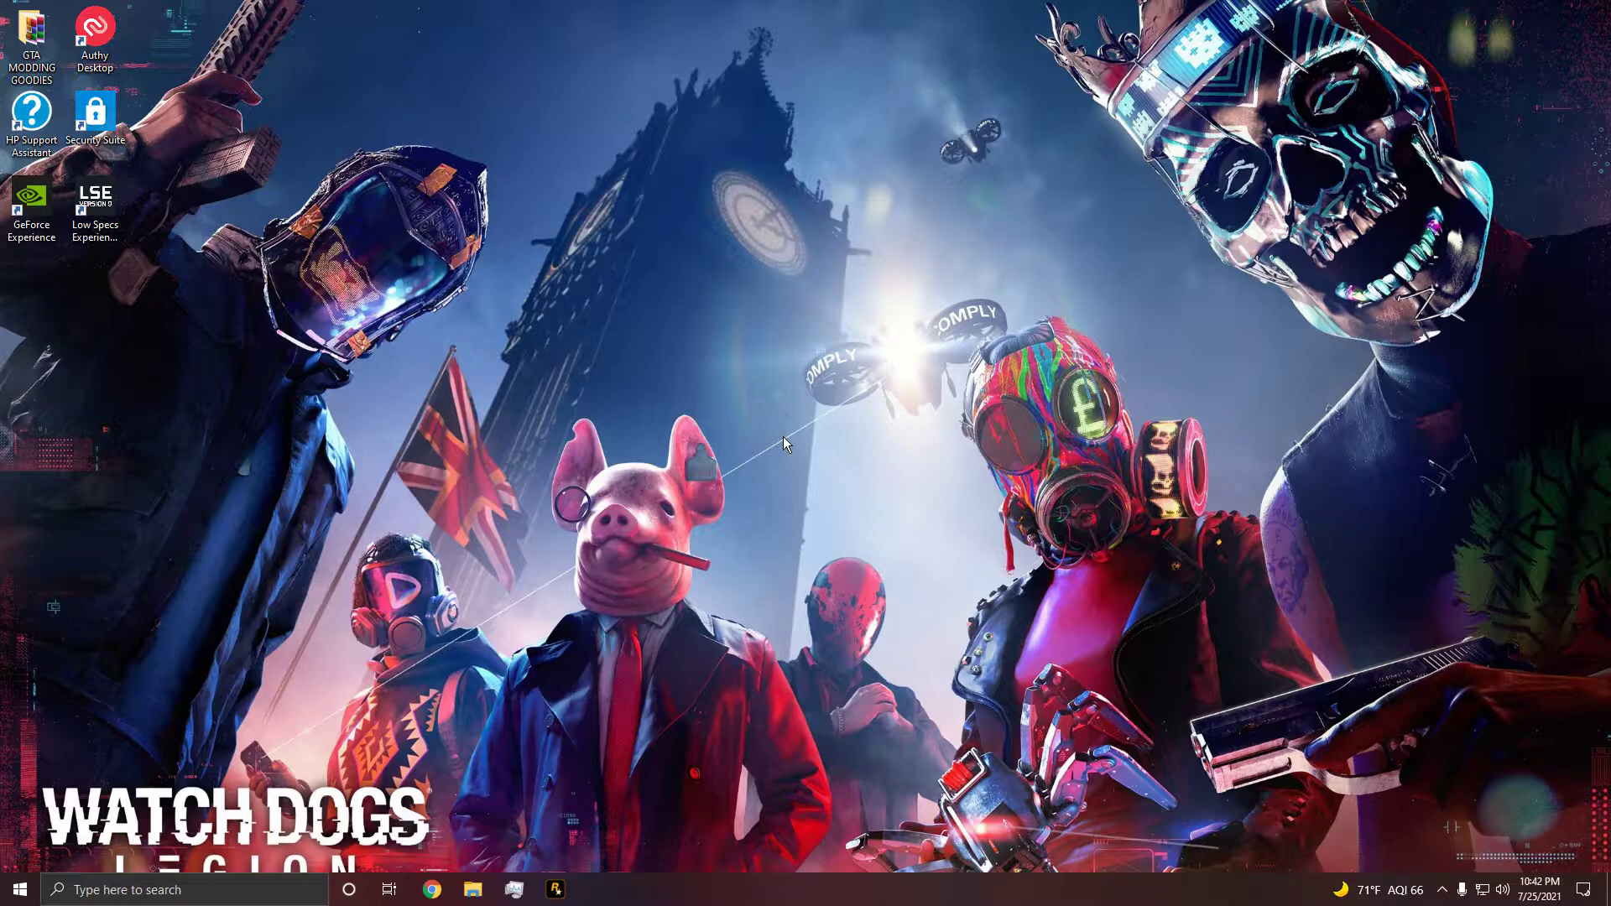
{"action": "mouse_move", "coordinate": [774, 490]}
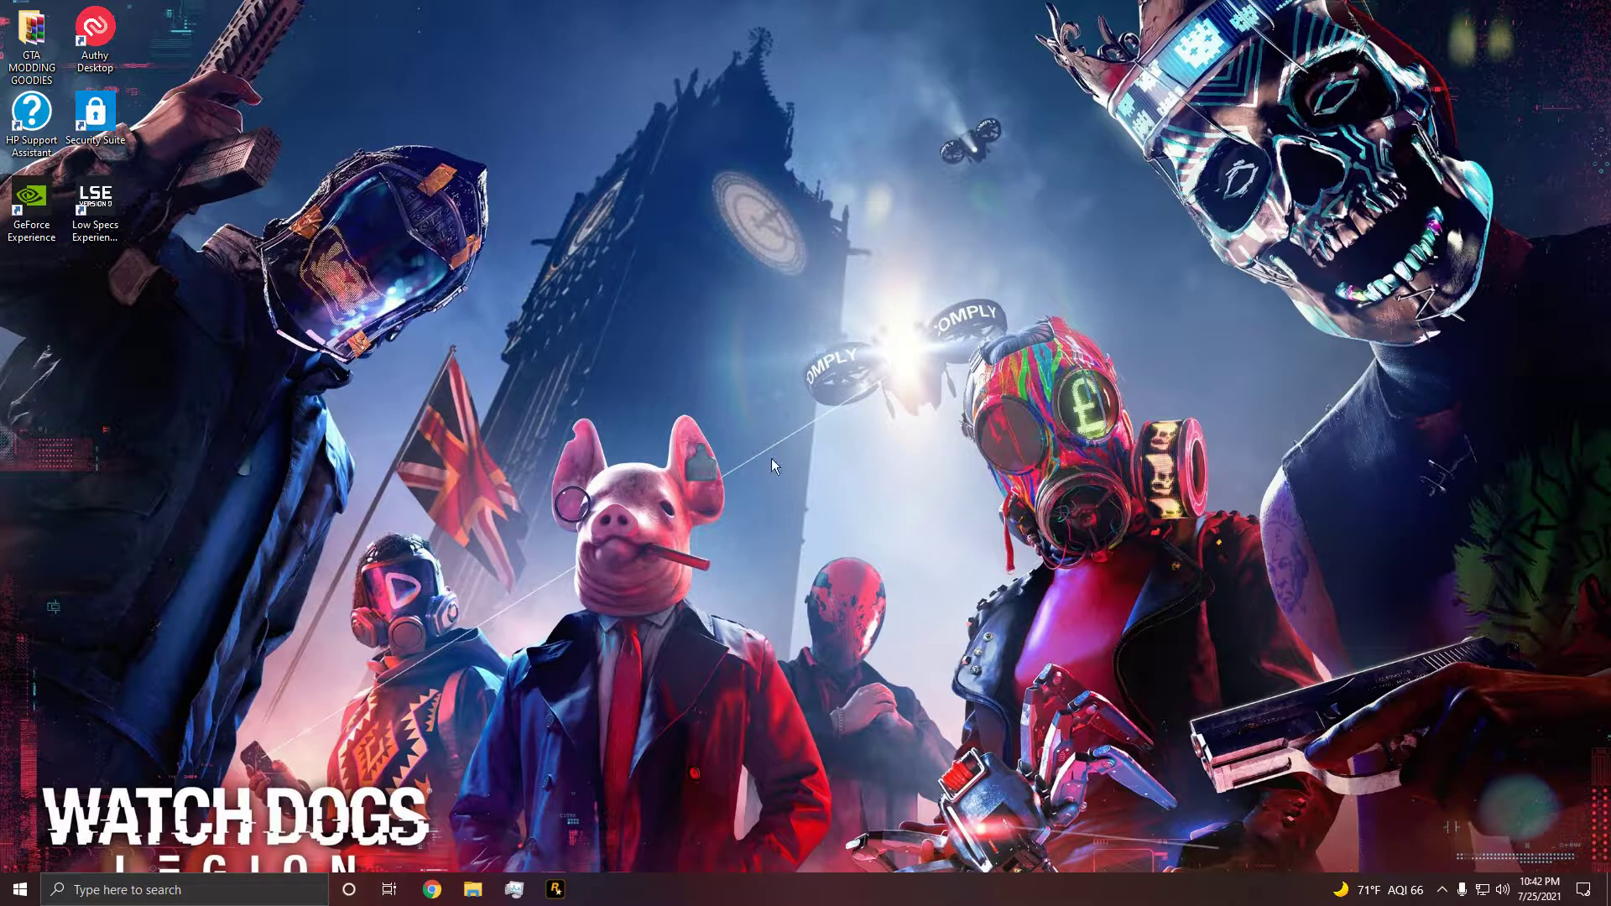
{"action": "right_click", "coordinate": [769, 463]}
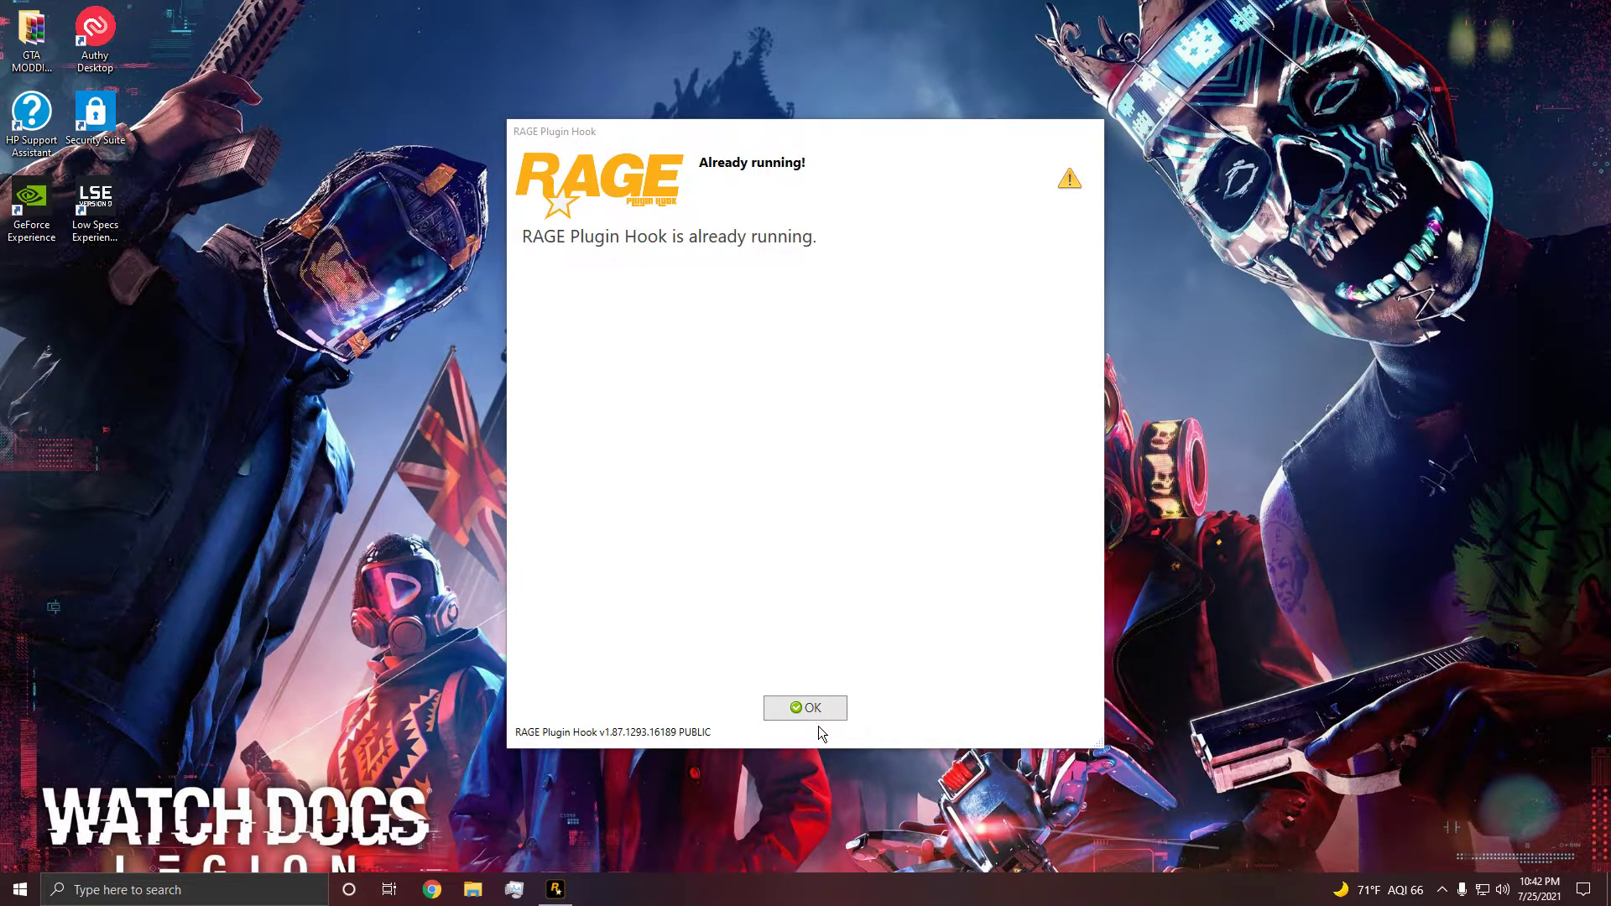
{"action": "left_click", "coordinate": [806, 708]}
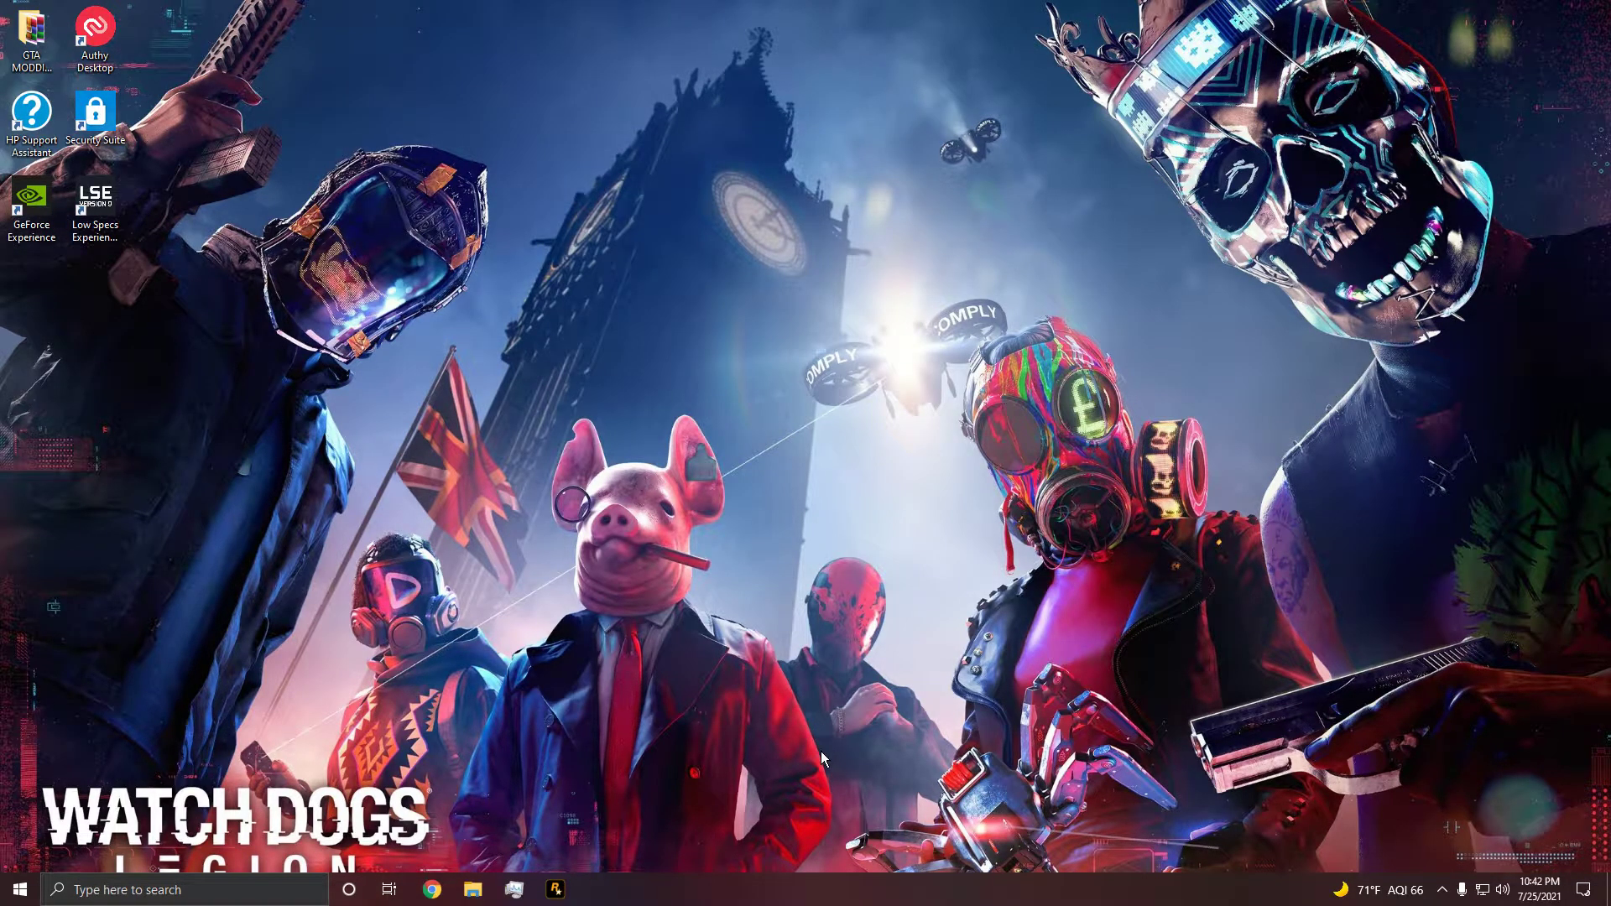
{"action": "mouse_move", "coordinate": [843, 772]}
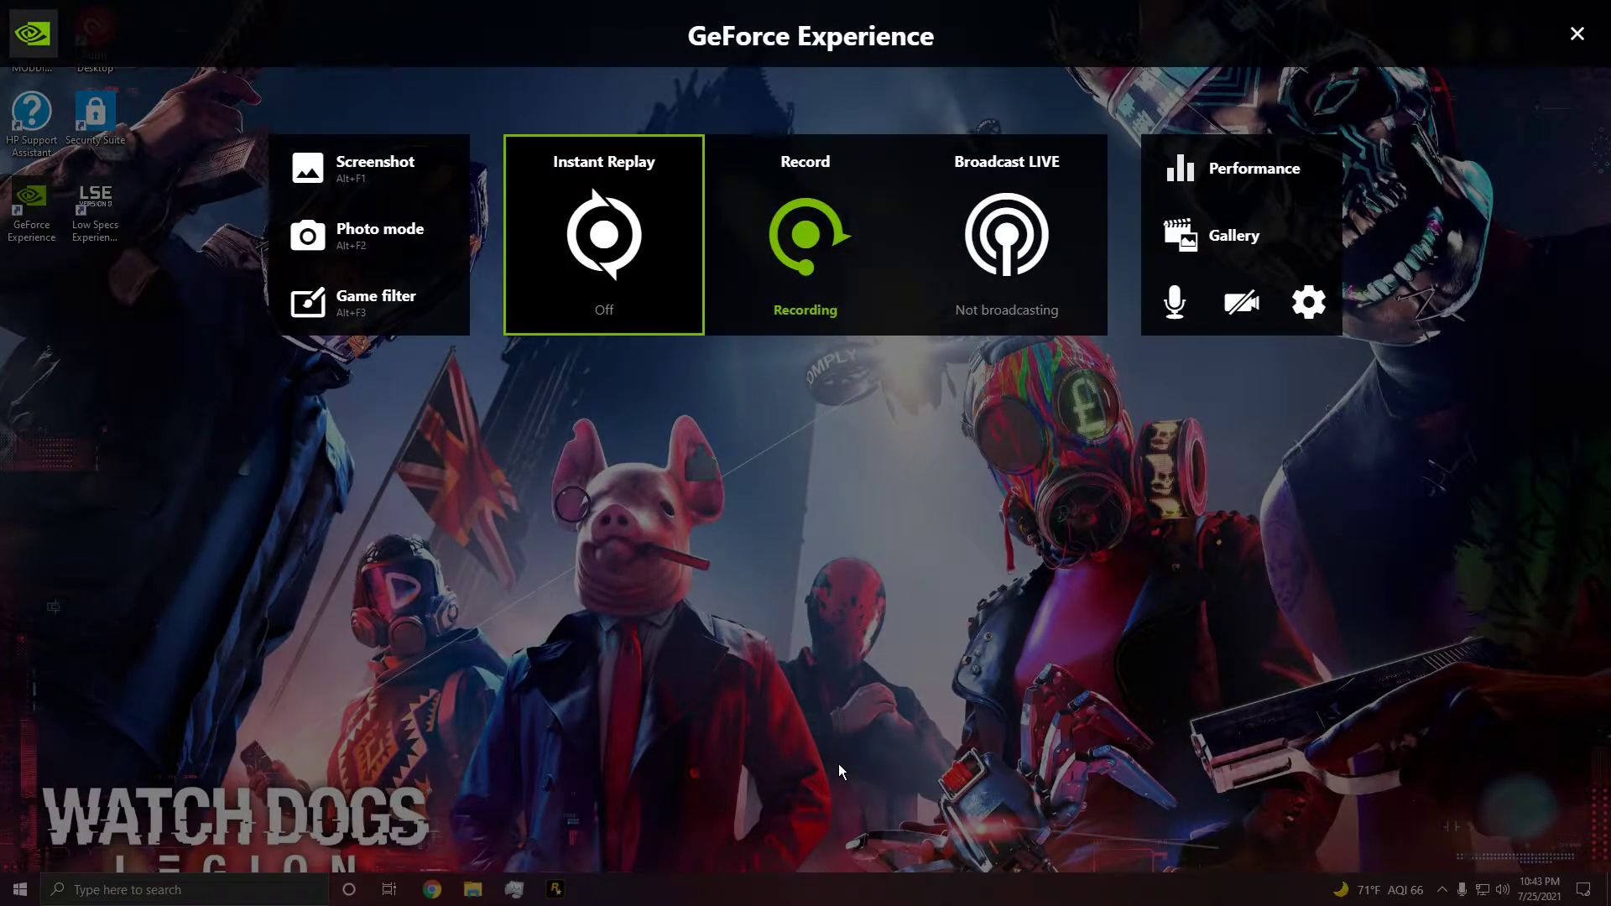
{"action": "left_click", "coordinate": [1578, 32]}
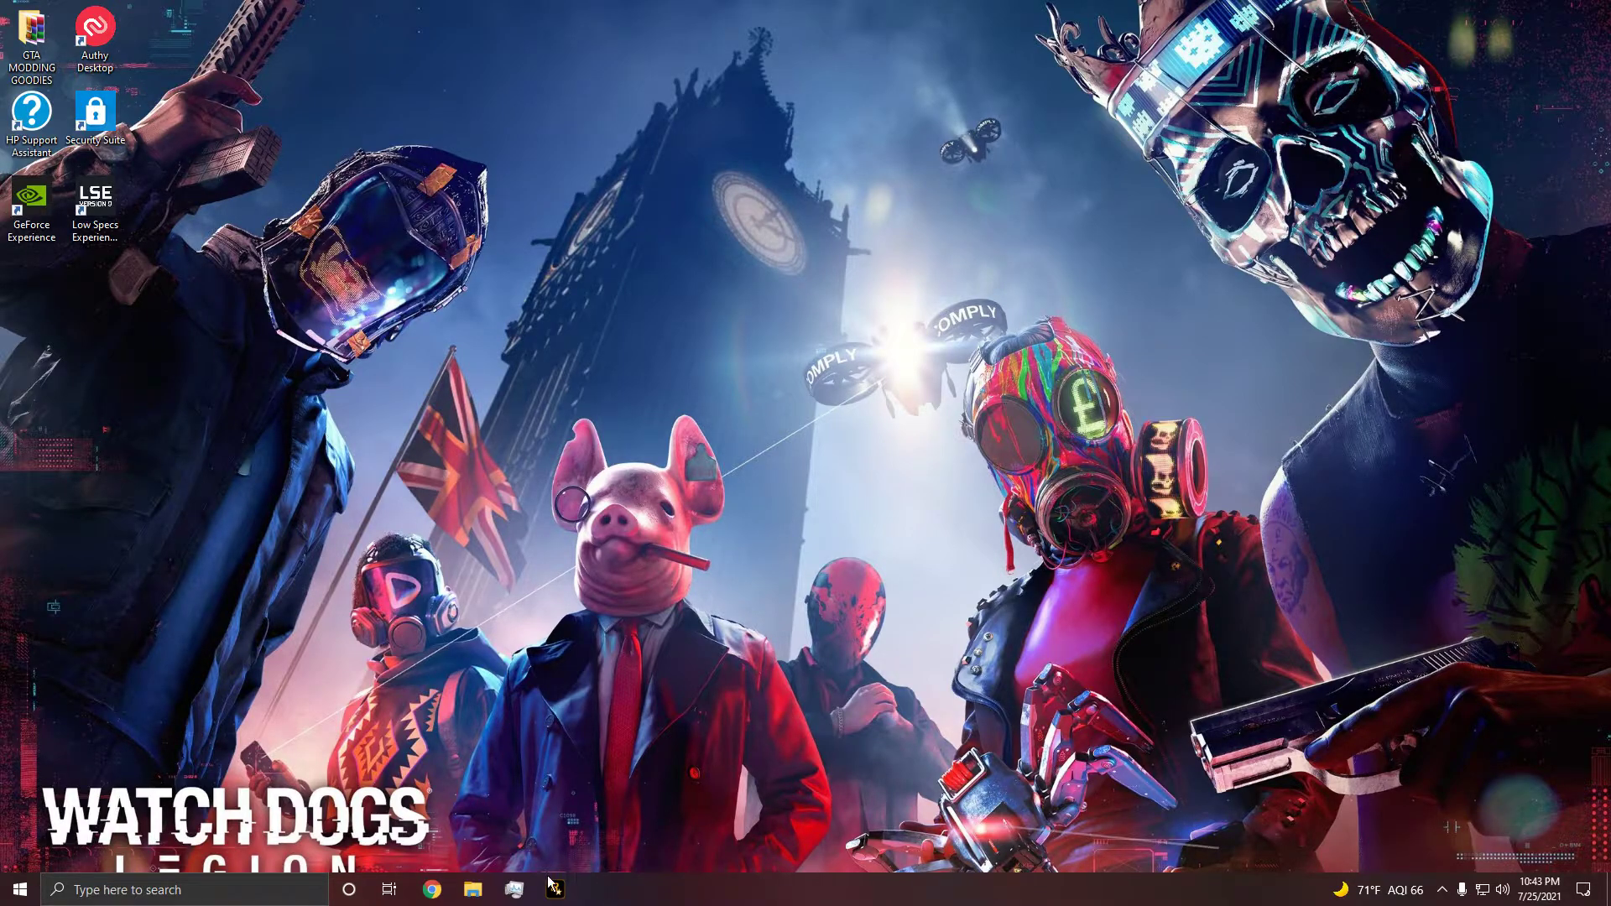
Step: Enable Borderless Window in the game settings, then save the settings and launch
{"action": "left_click", "coordinate": [556, 890]}
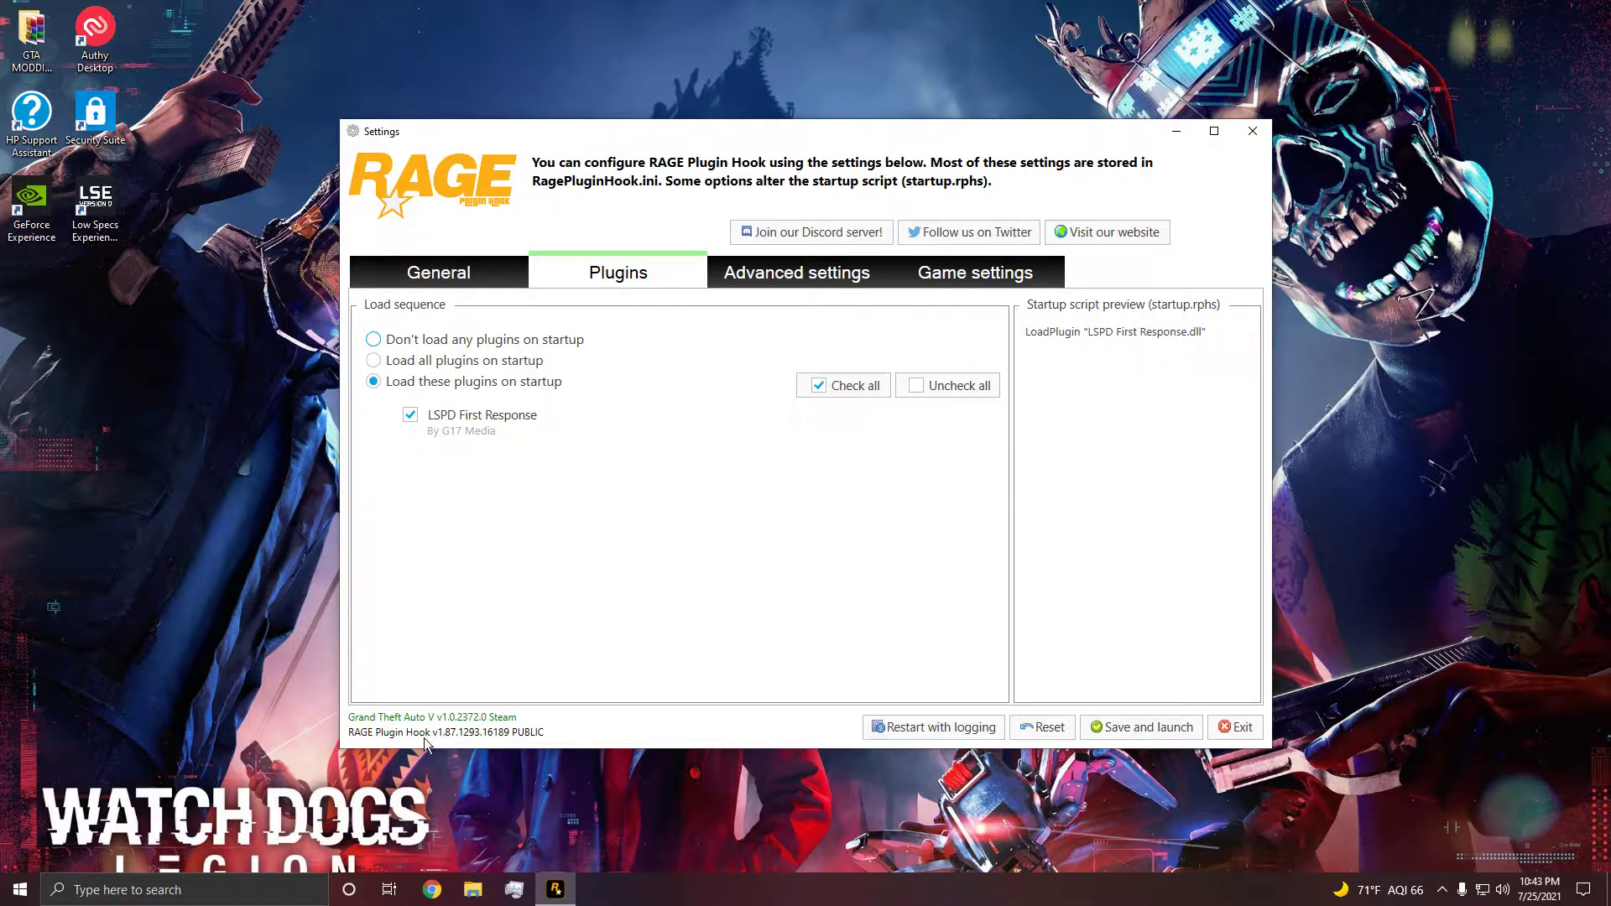
{"action": "mouse_move", "coordinate": [1075, 223]}
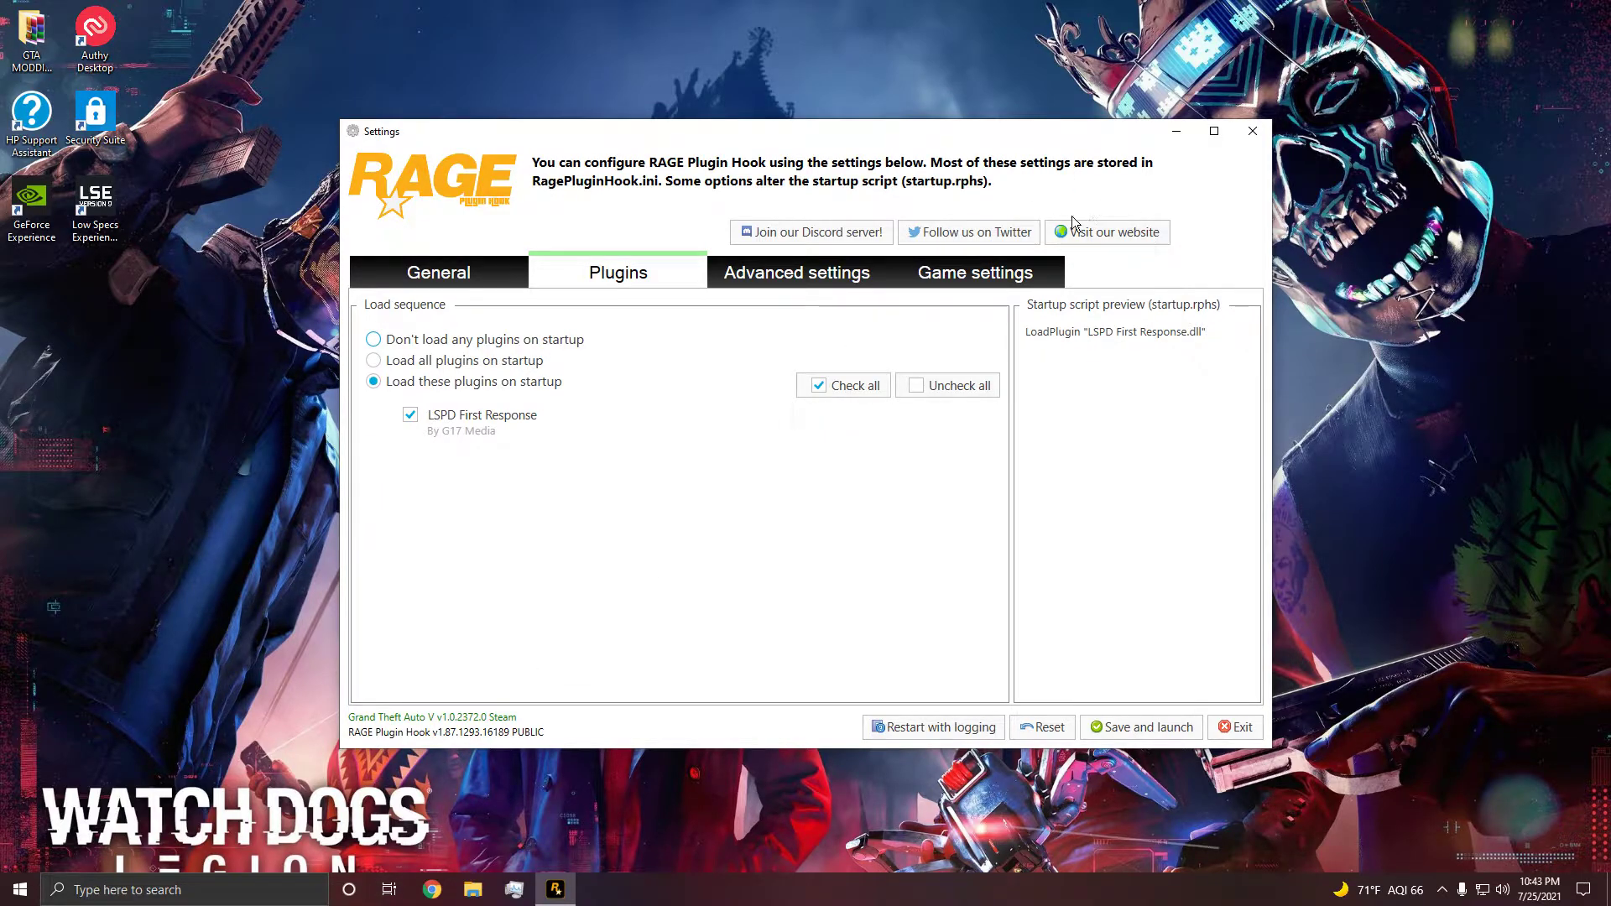
{"action": "left_click", "coordinate": [975, 272]}
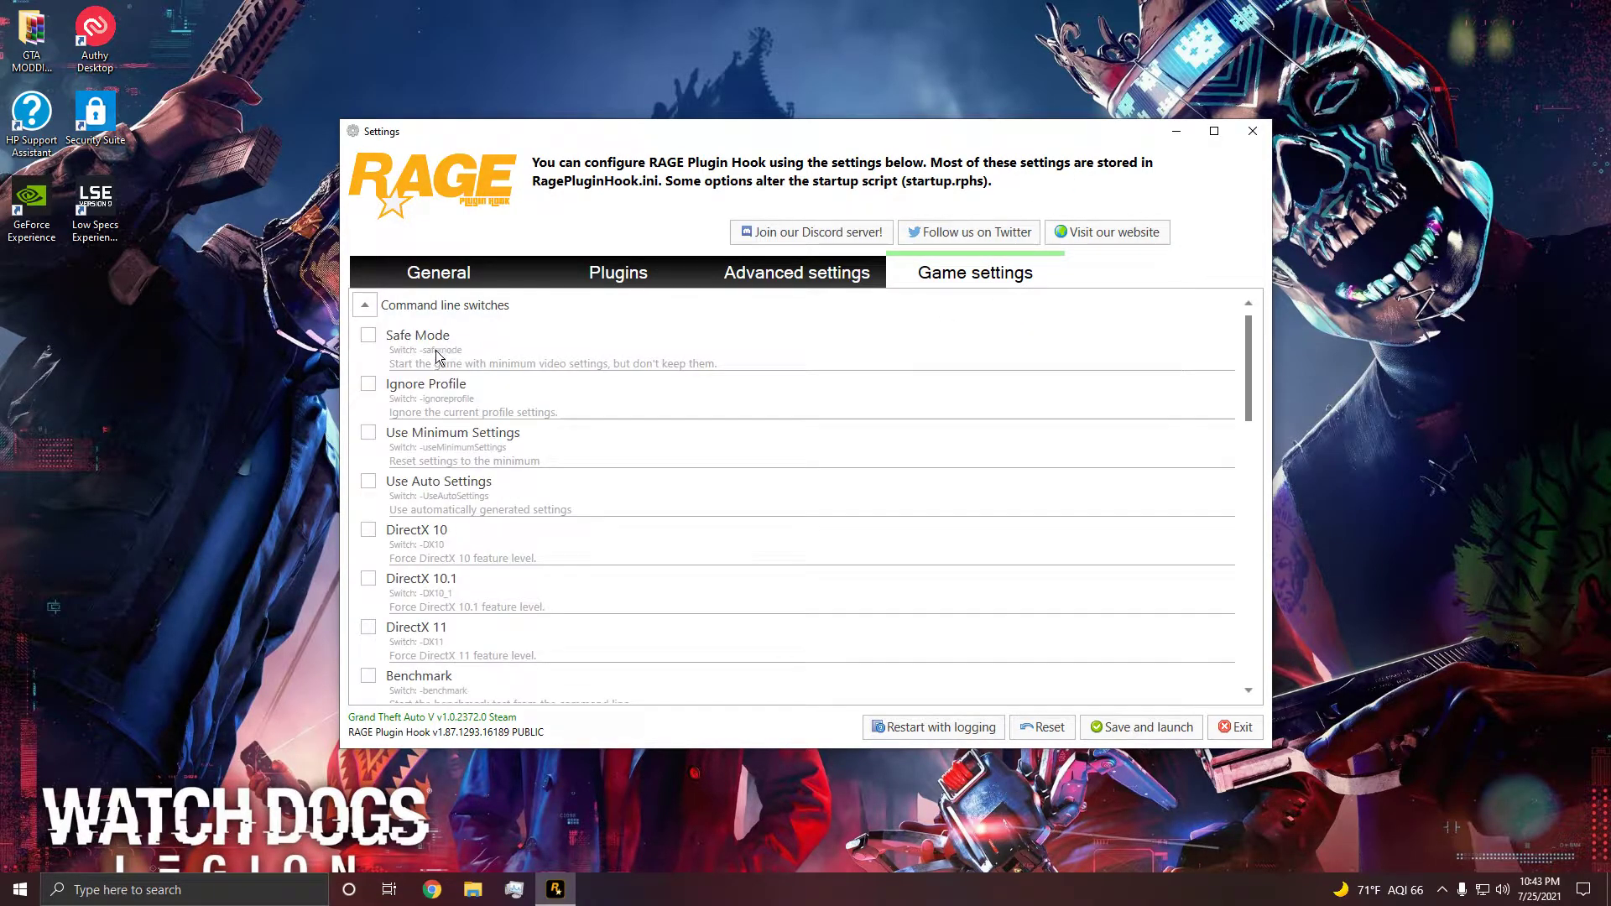
{"action": "scroll", "scroll_direction": "down", "scroll_amount": 3}
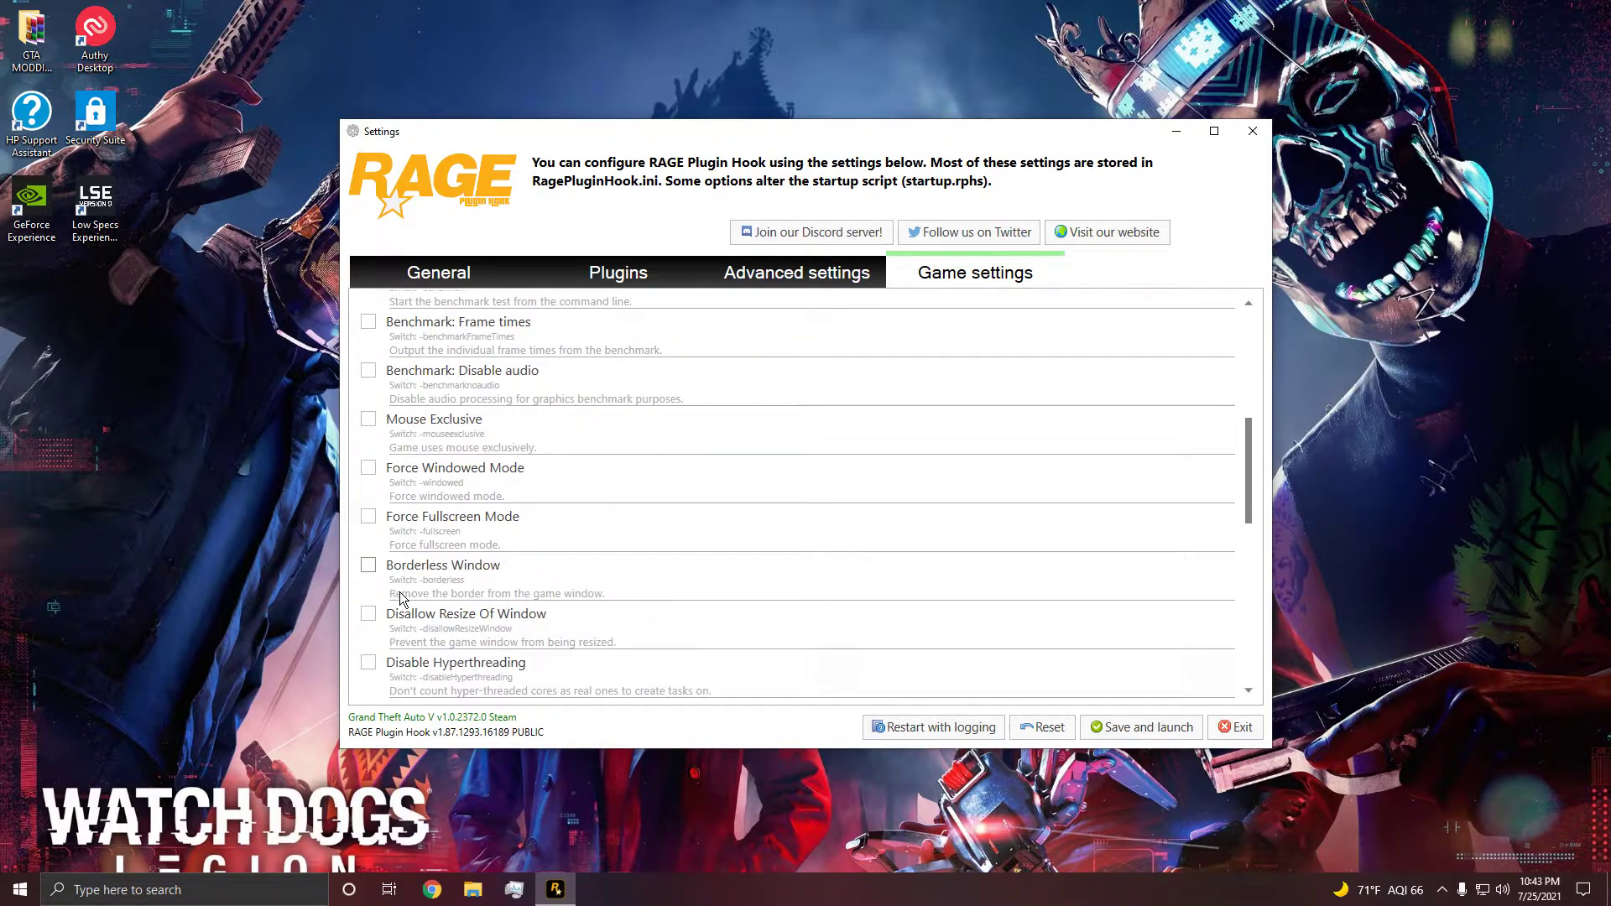
{"action": "left_click", "coordinate": [368, 564]}
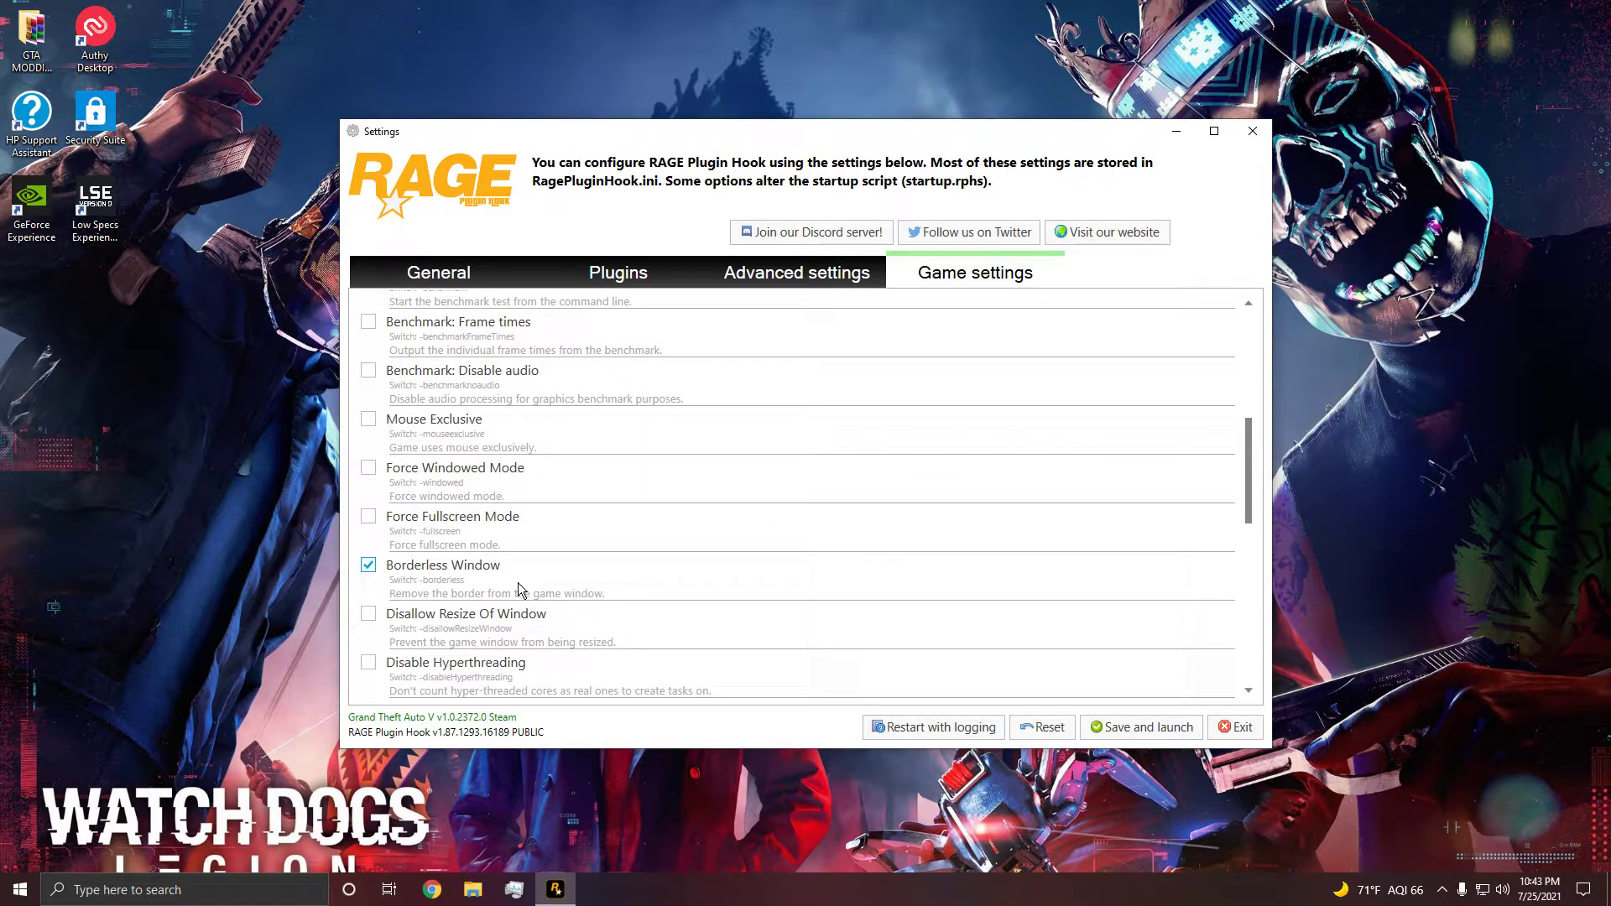
{"action": "left_click", "coordinate": [1142, 727]}
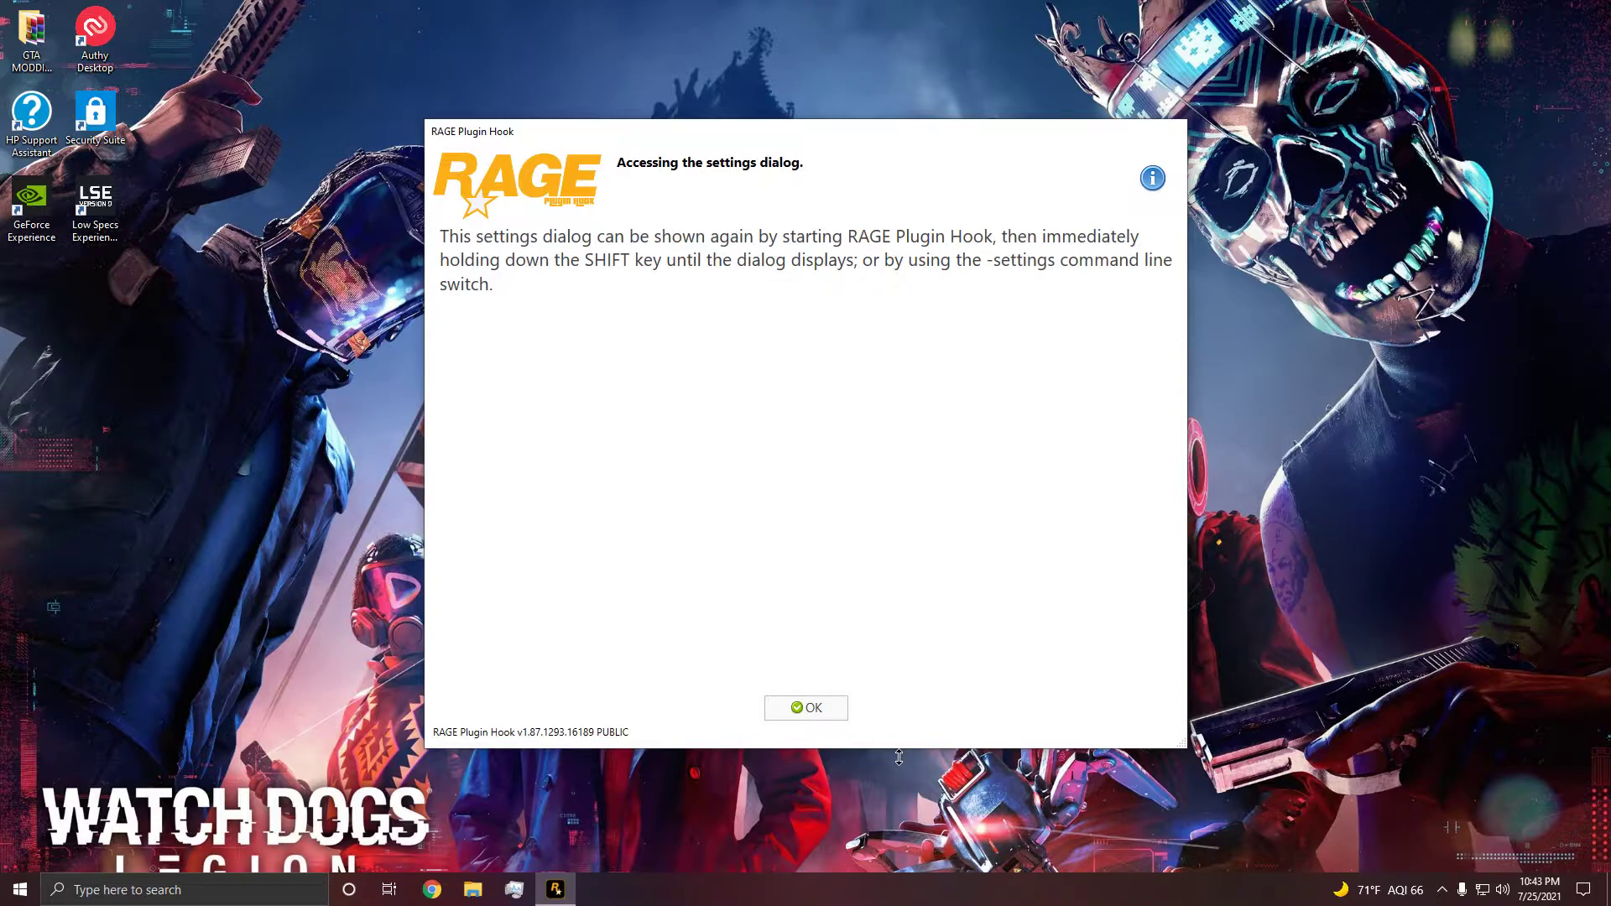
Step: Acknowledge the settings-access notice so the game launch proceeds
{"action": "left_click", "coordinate": [806, 707]}
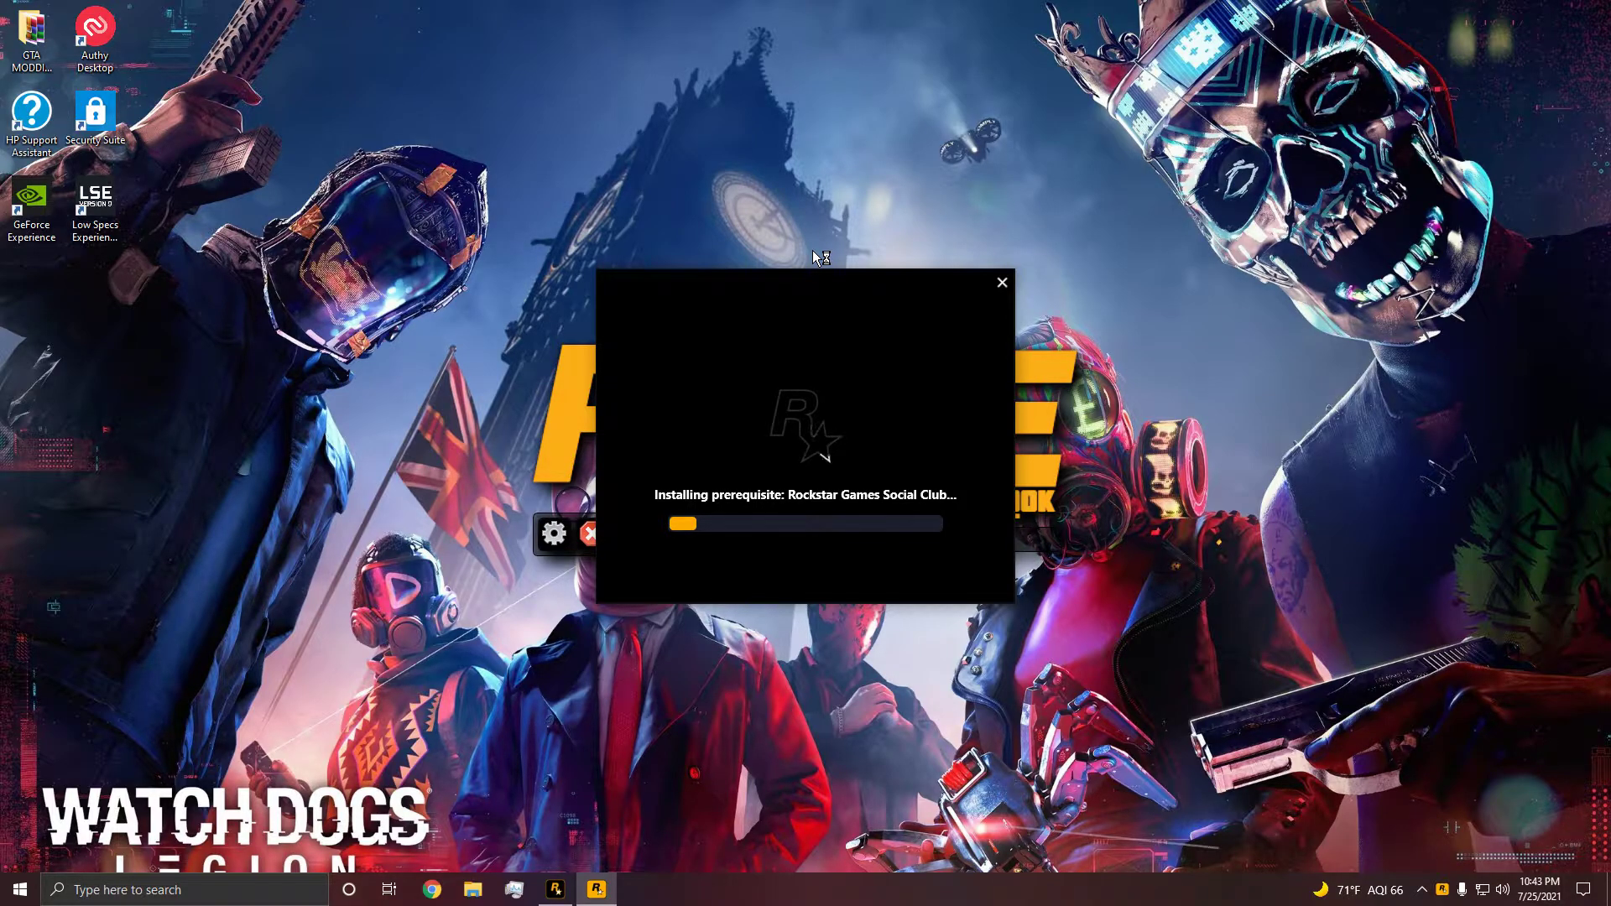
{"action": "mouse_move", "coordinate": [815, 257]}
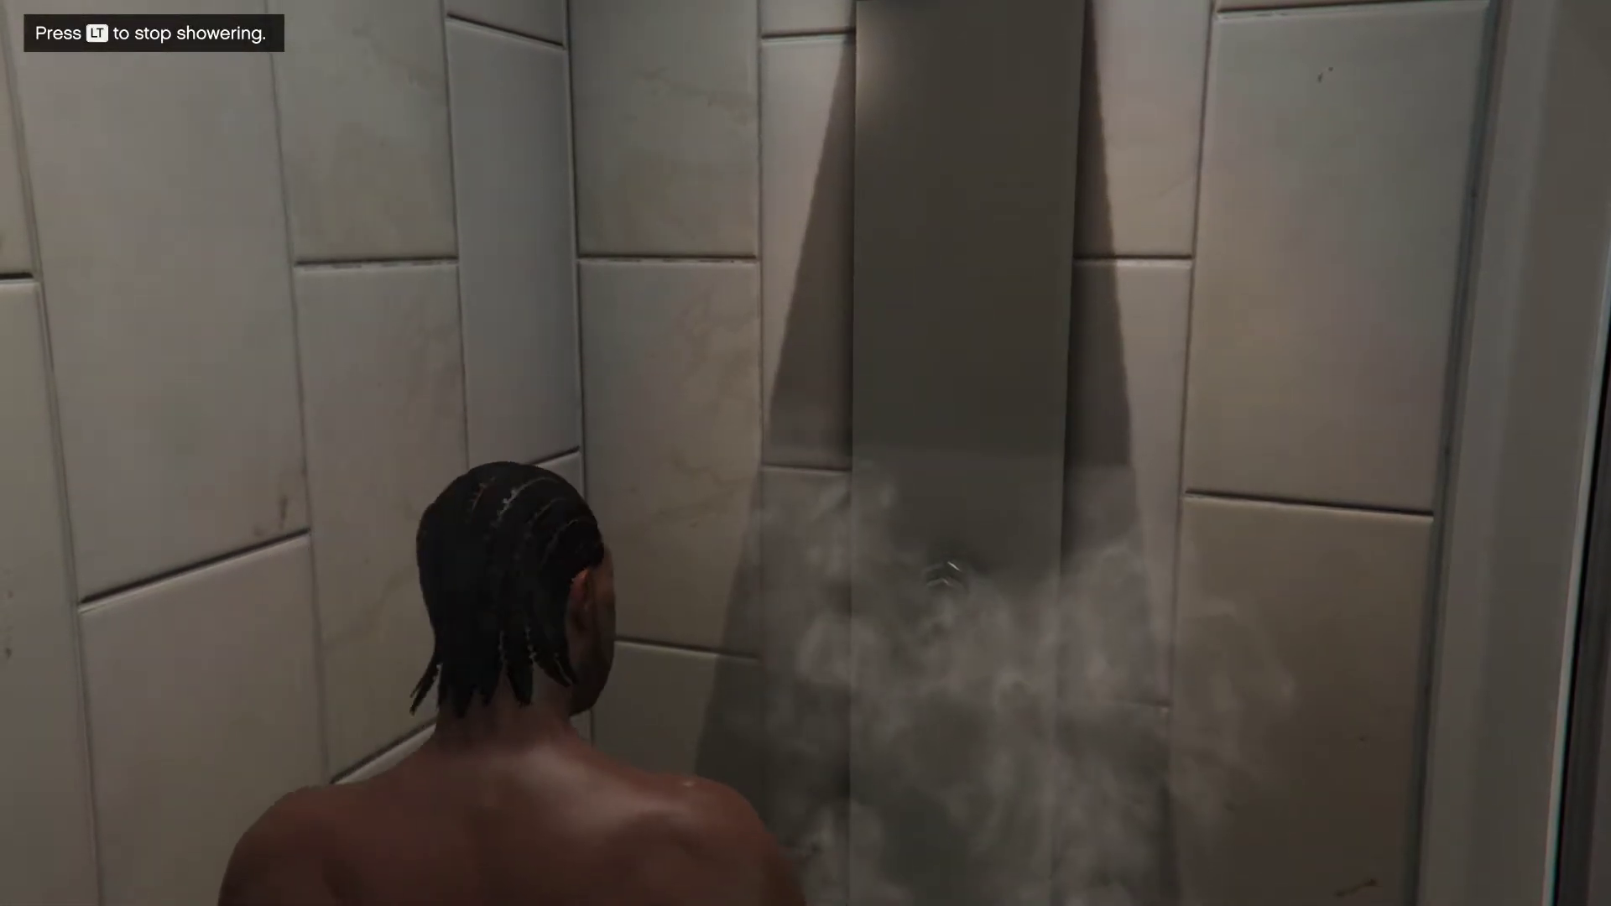
Step: Stop the character showering using LT
{"action": "key", "text": "LT"}
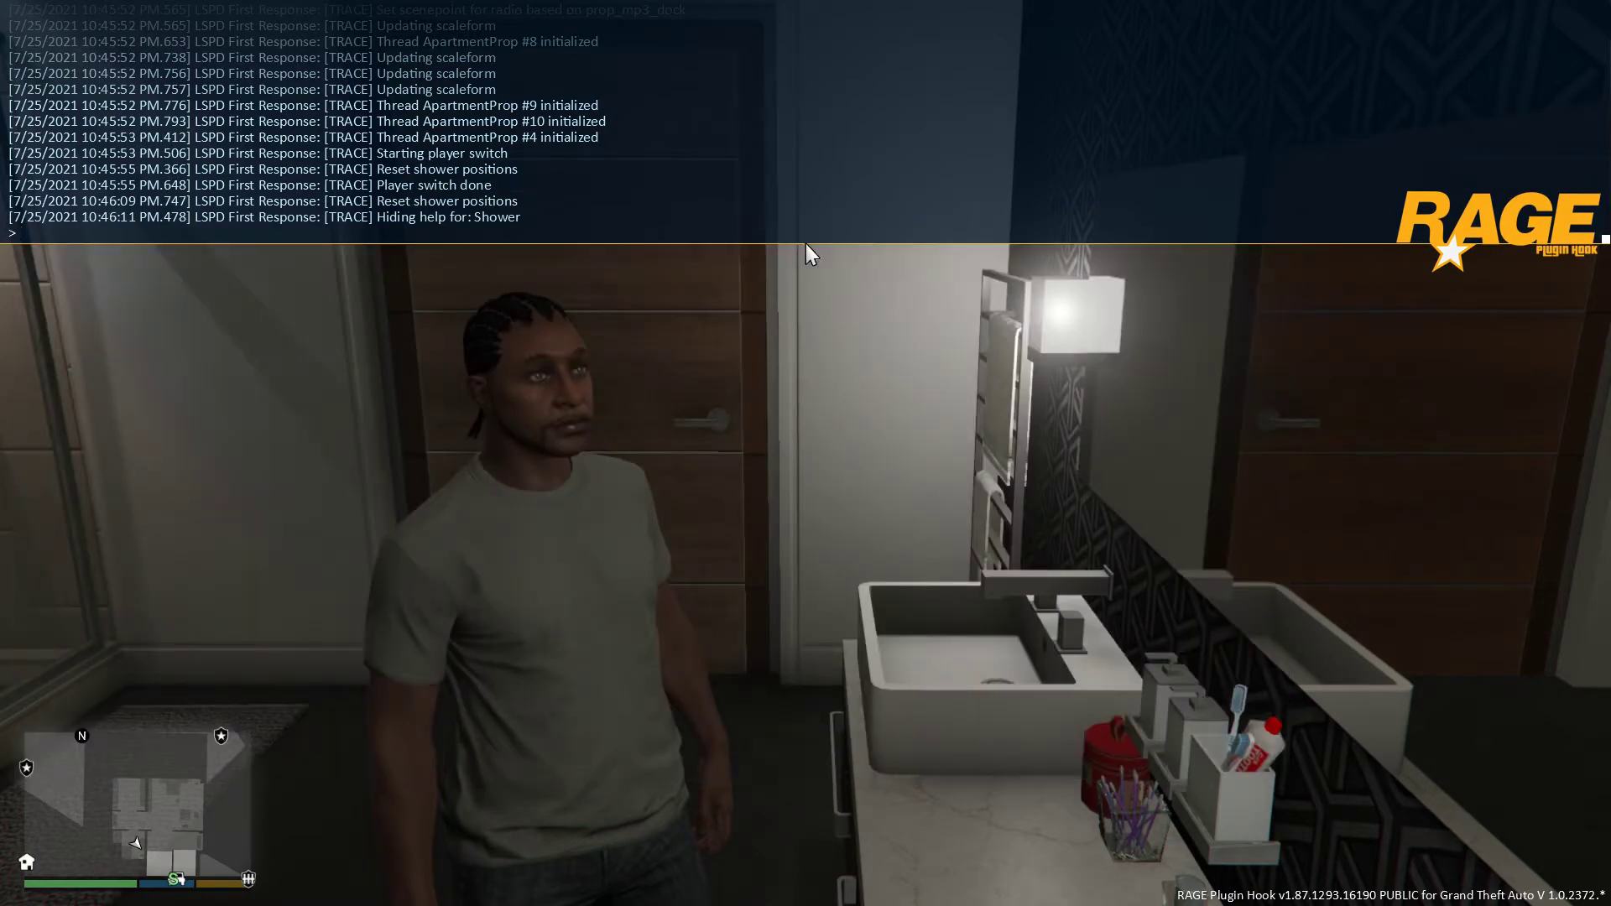
Step: Enter 'fo' in the RAGE console and autocomplete it to the ForceDuty command
{"action": "type", "text": "fo"}
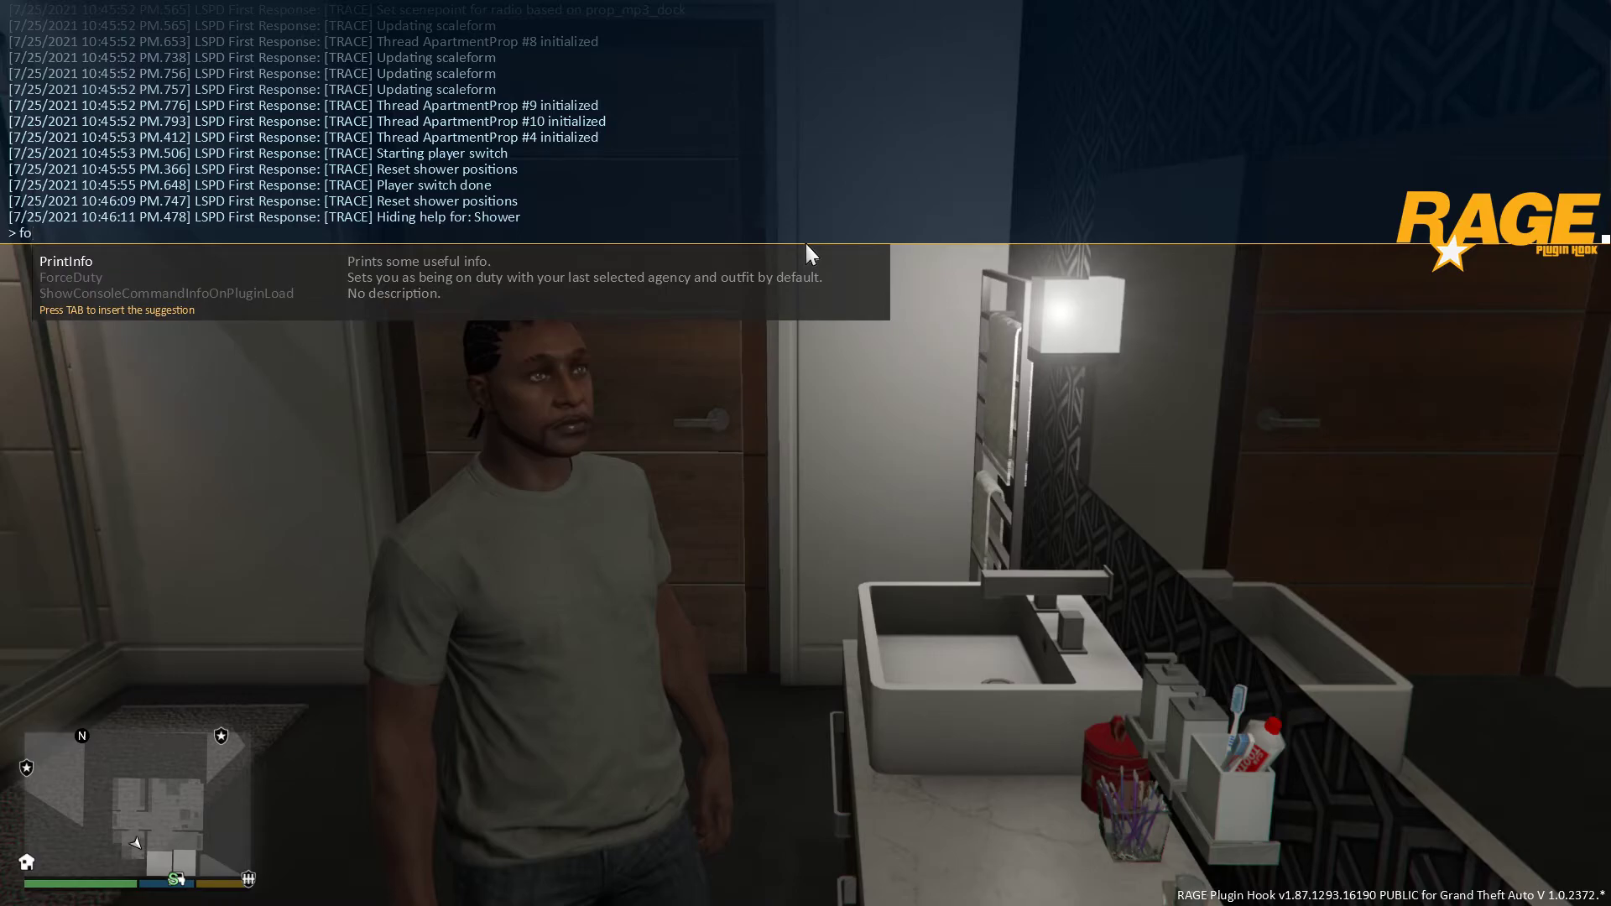
{"action": "key", "text": "Tab"}
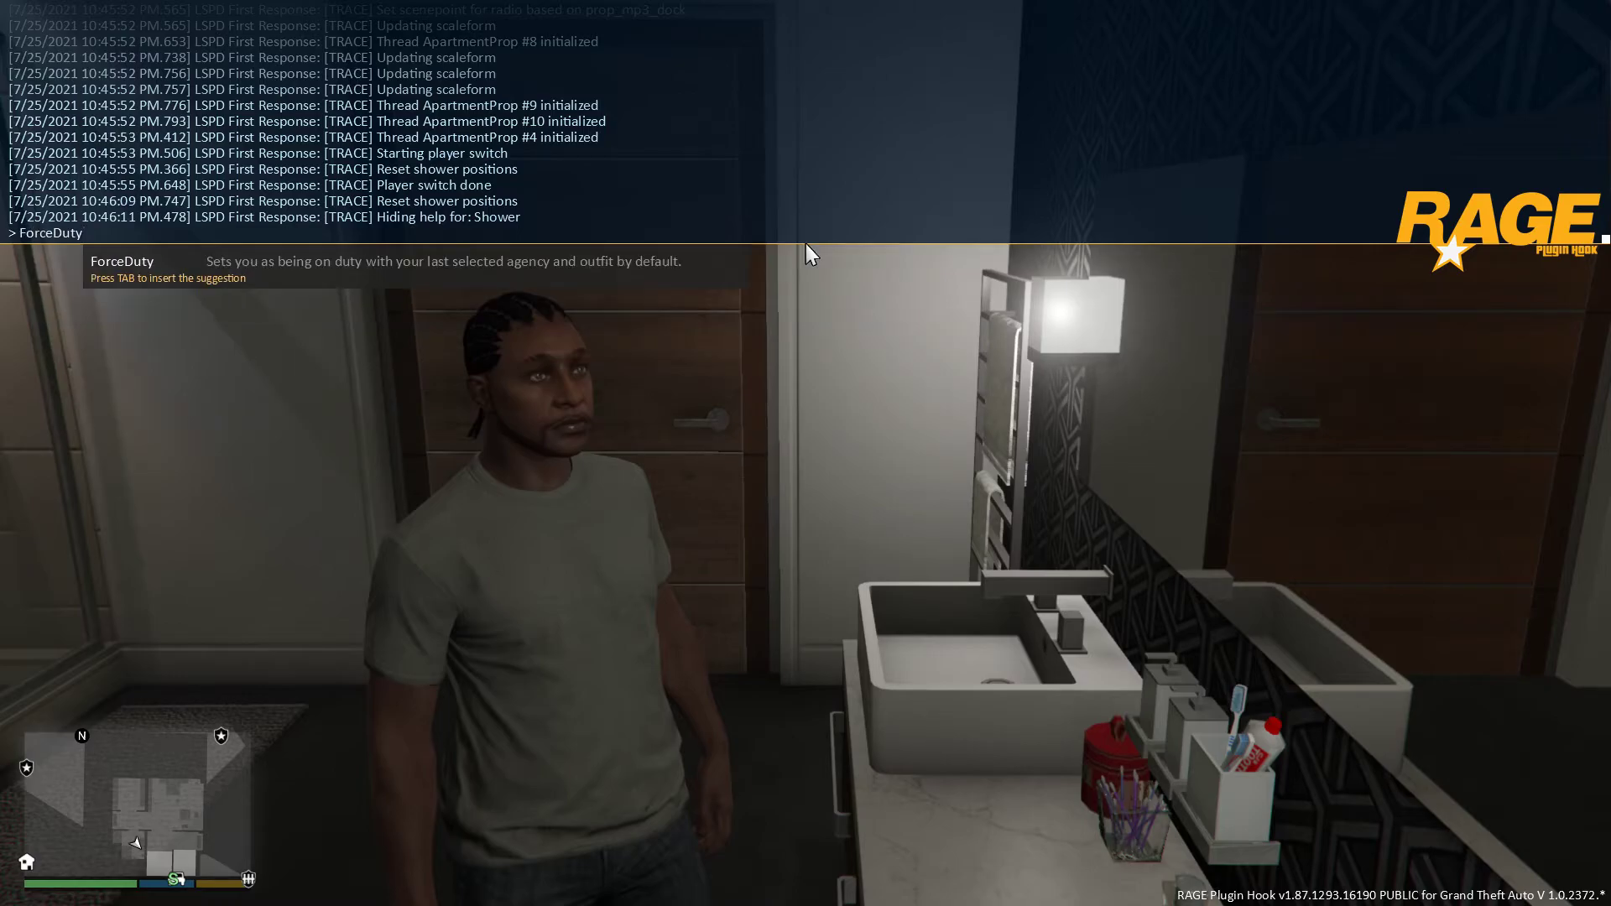